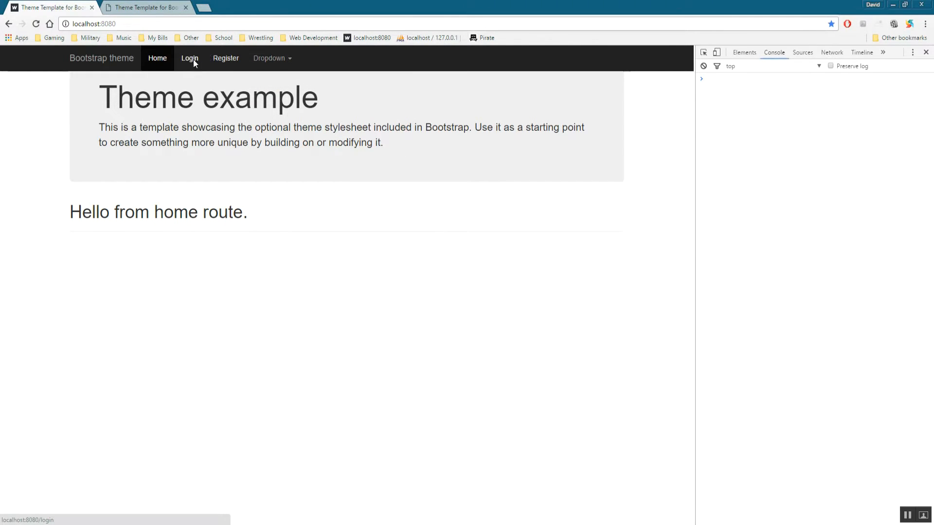
Step: Visit the login page, try Facebook sign-in, then open the logged-in user's profile page
{"action": "left_click", "coordinate": [189, 58]}
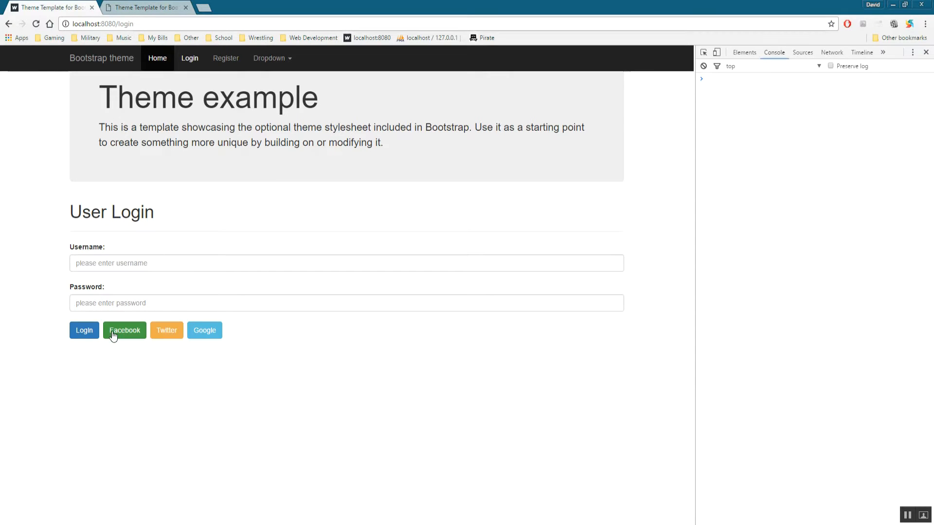
{"action": "left_click", "coordinate": [124, 330]}
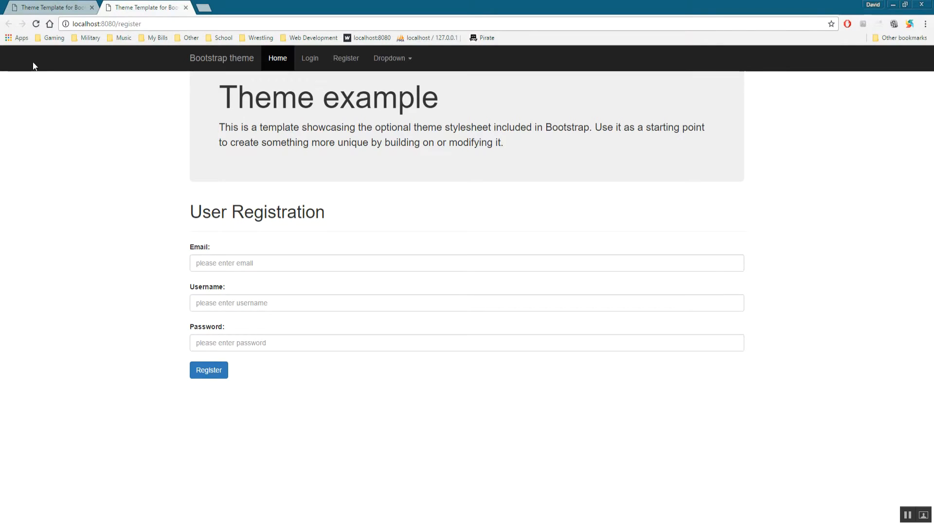
{"action": "left_click", "coordinate": [209, 370]}
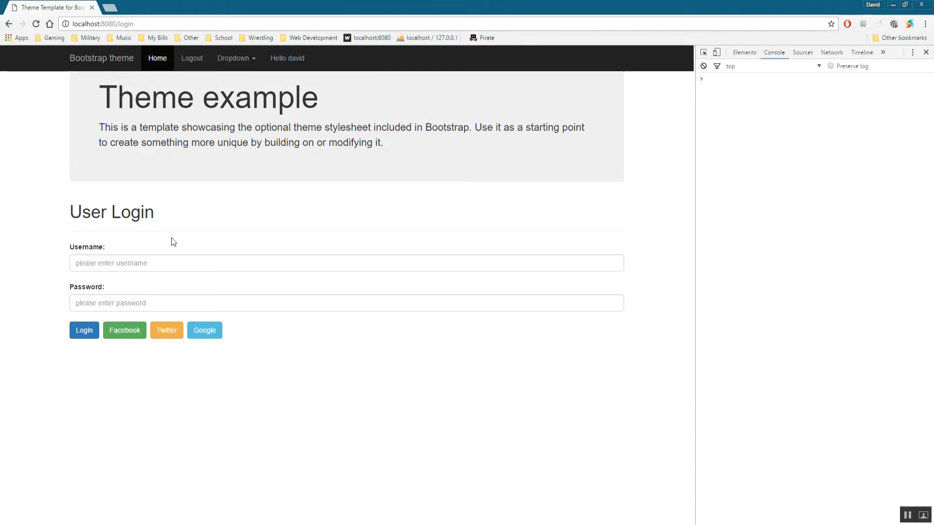
{"action": "left_click", "coordinate": [287, 58]}
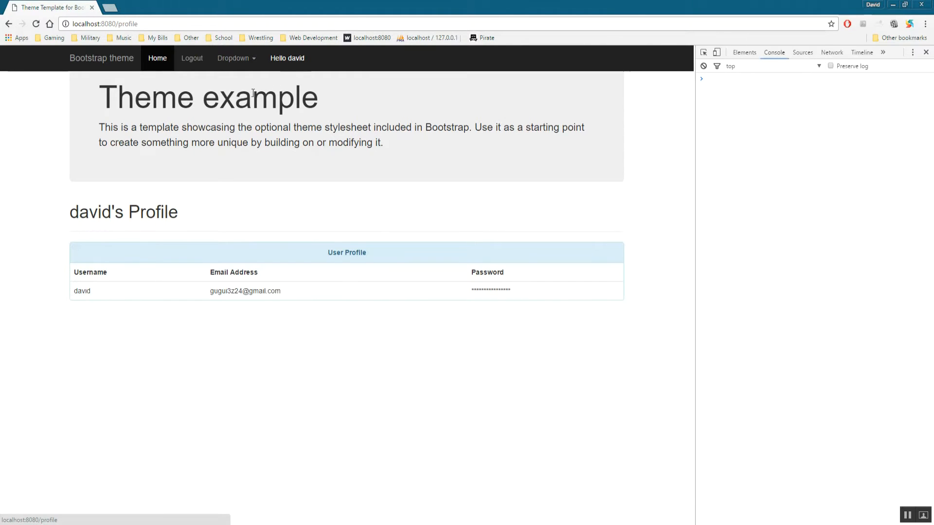
{"action": "mouse_move", "coordinate": [217, 183]}
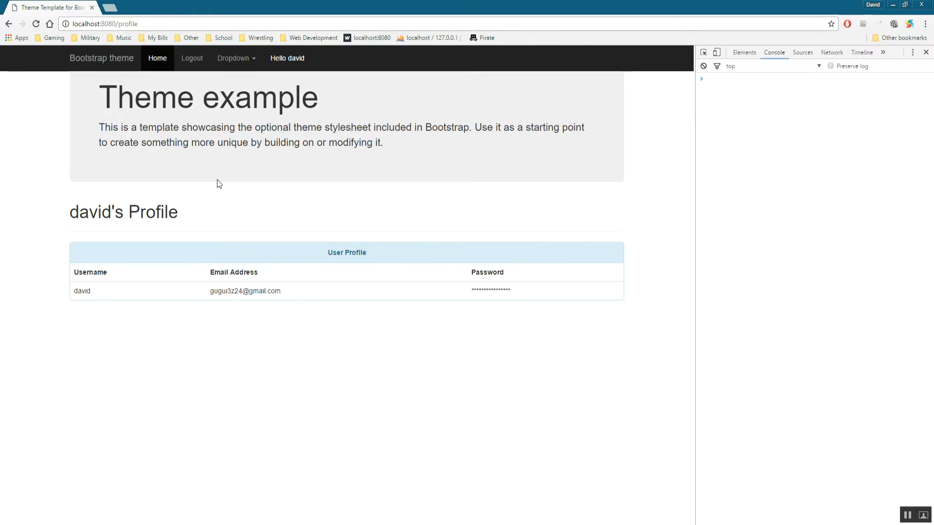
{"action": "mouse_move", "coordinate": [223, 388]}
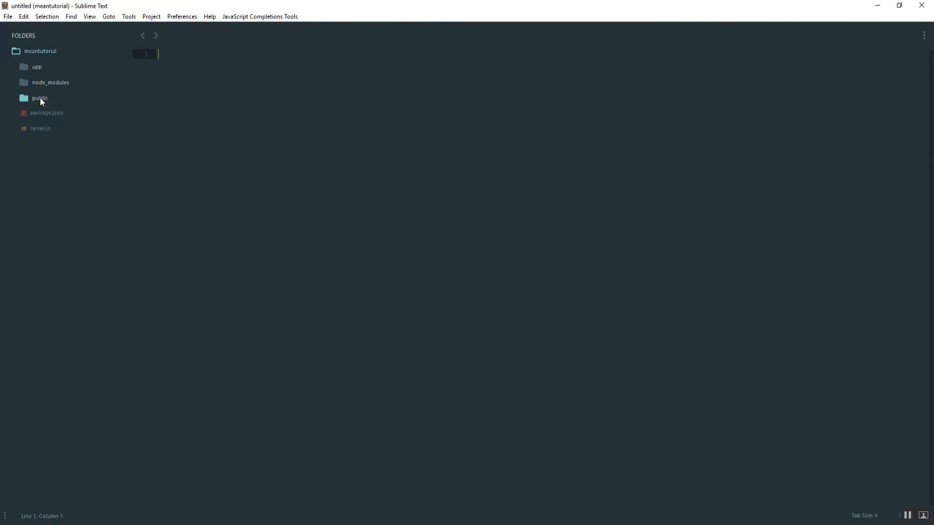
Step: Expand the public folder, open routes.js and review its route definitions
{"action": "left_click", "coordinate": [40, 98]}
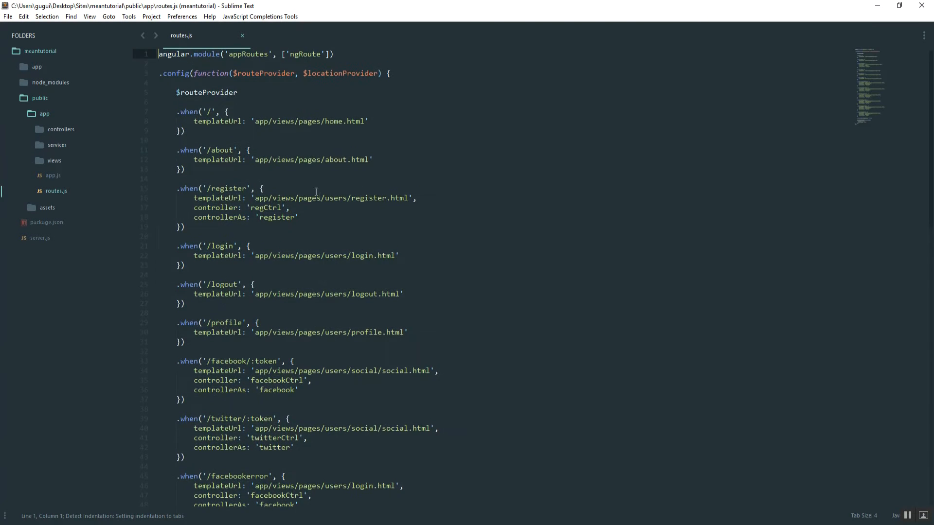
{"action": "scroll", "scroll_direction": "down", "scroll_amount": 3}
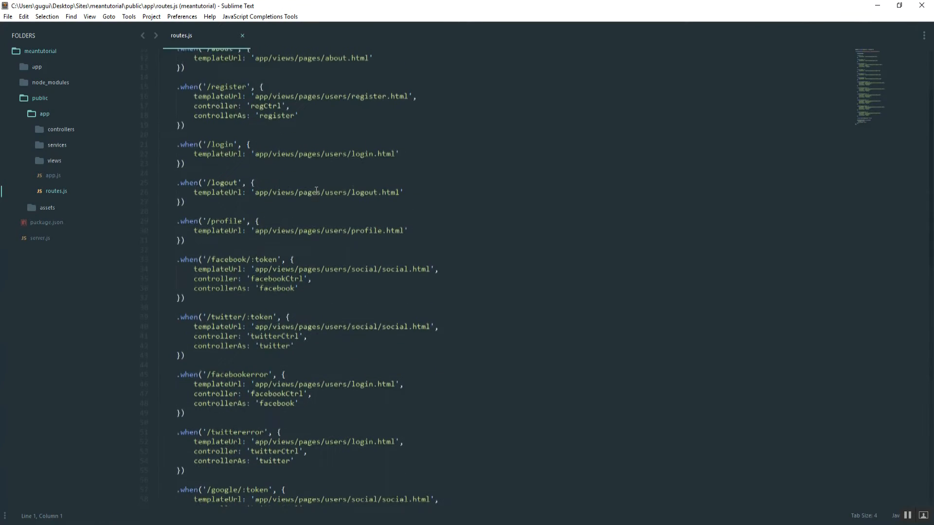
{"action": "scroll", "scroll_direction": "up", "scroll_amount": 3}
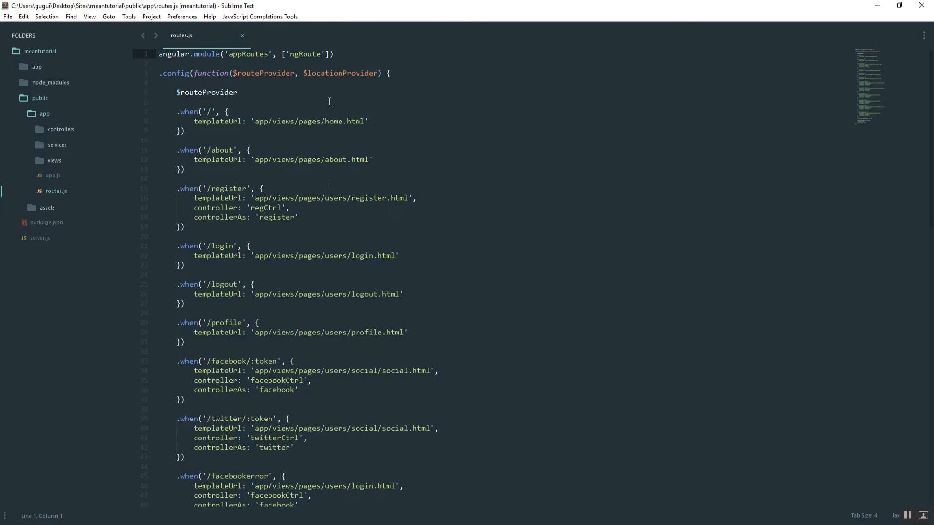
{"action": "double_click", "coordinate": [208, 112]}
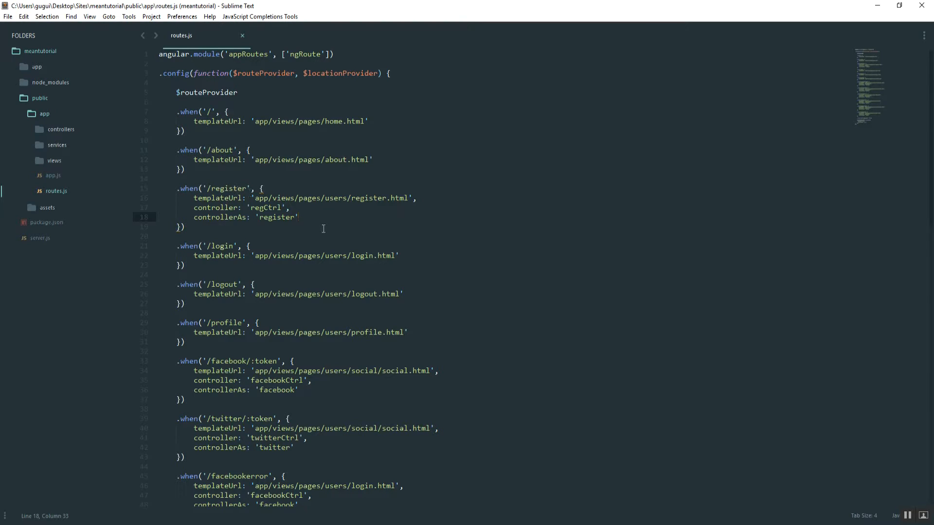
Step: Add authenticated: false to the register route's .when() block
{"action": "type", "text": ","}
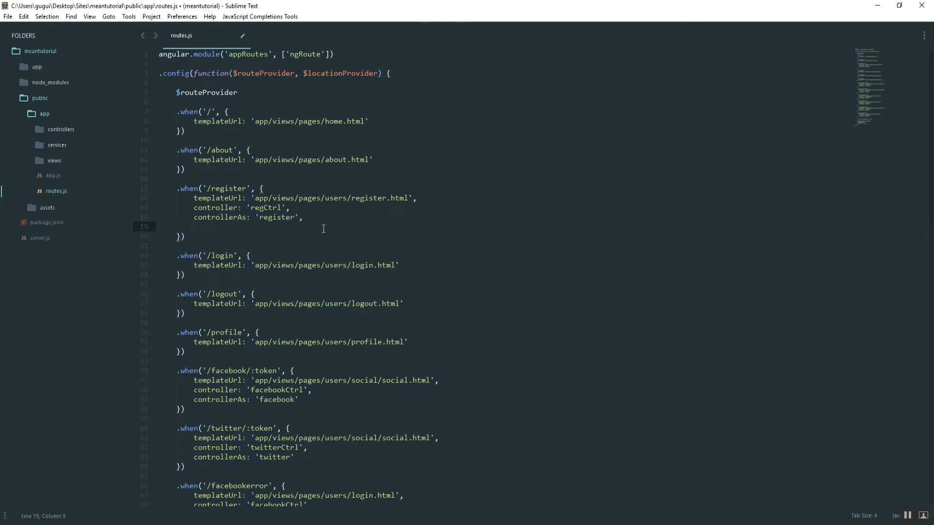
{"action": "type", "text": "A"}
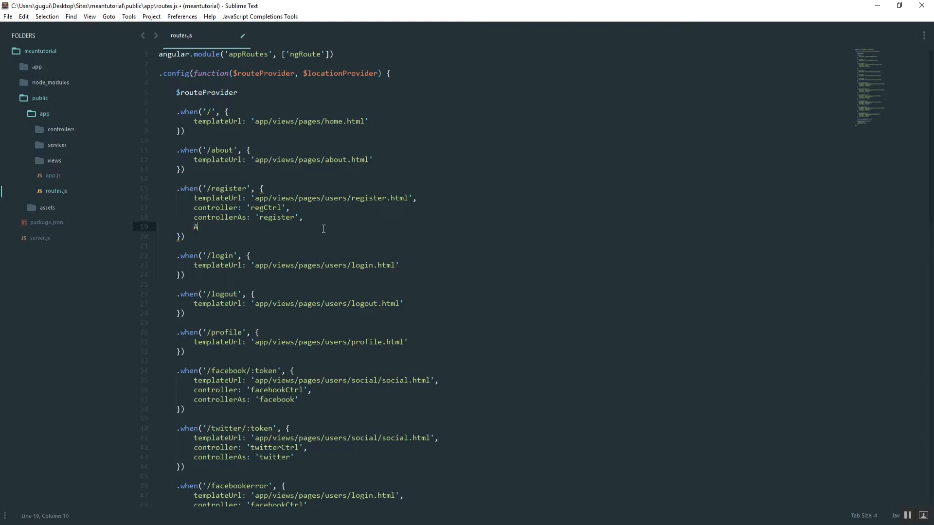
{"action": "type", "text": "uthenticated: false"}
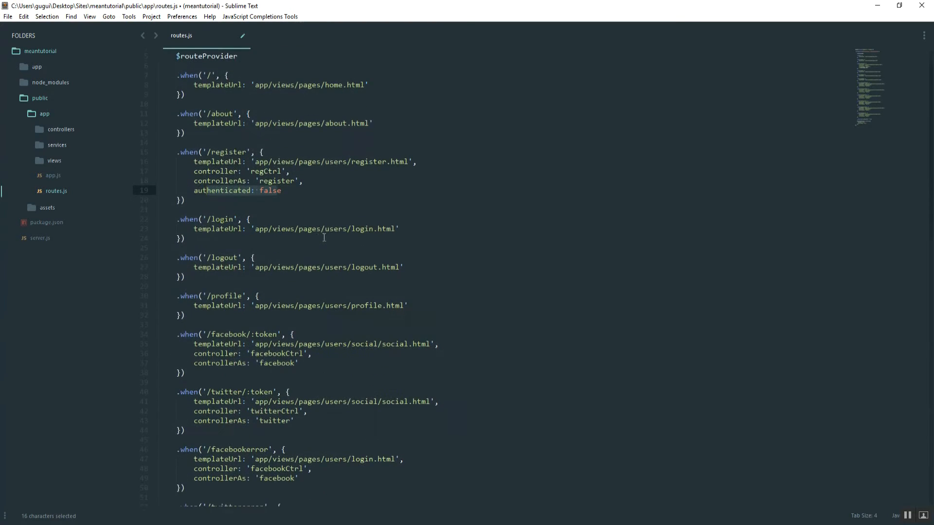
{"action": "left_click", "coordinate": [412, 228]}
{"action": "type", "text": "authen"}
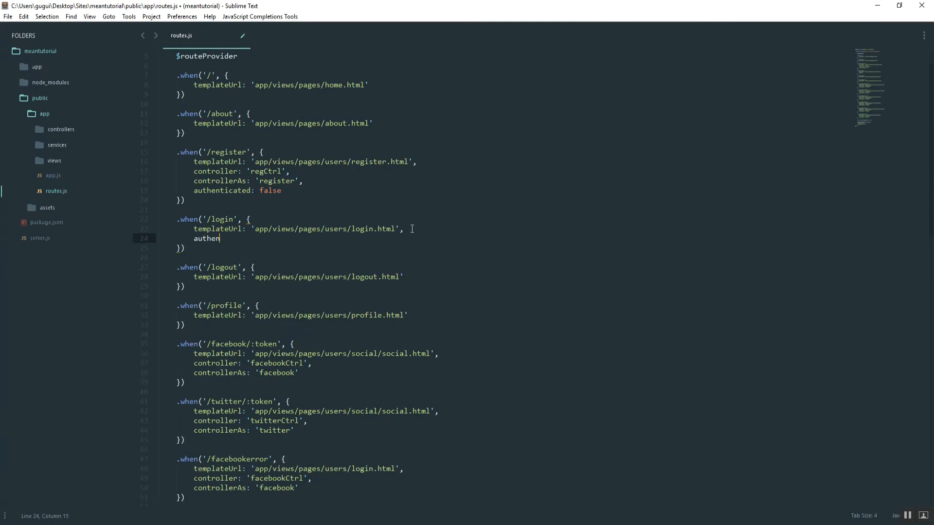
{"action": "type", "text": "ticated: false"}
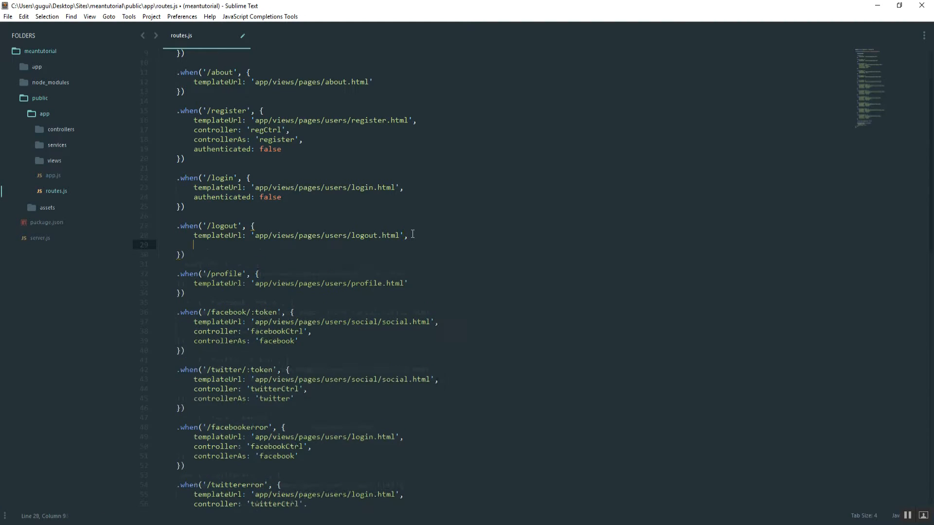
Step: Add authenticated flags to the login, logout and profile routes, true for logout and profile
{"action": "type", "text": "authenticated: tru"}
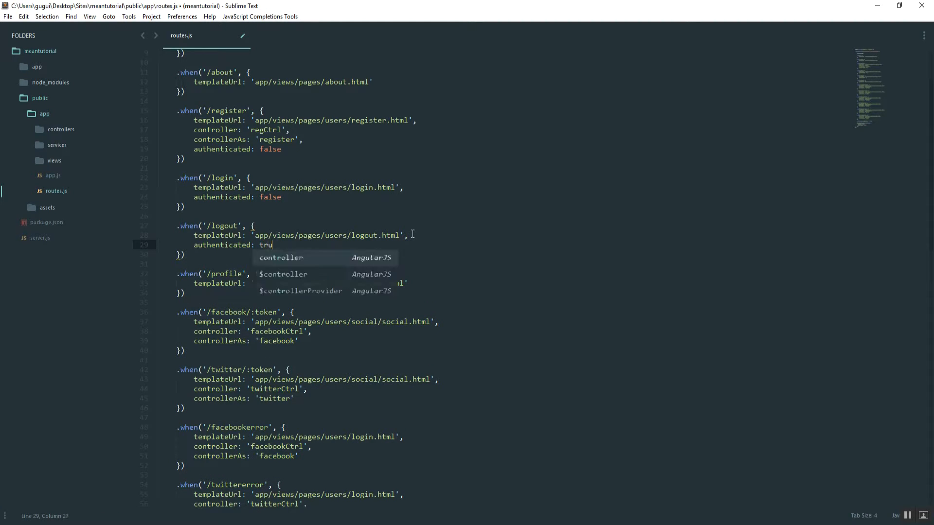
{"action": "type", "text": "e"}
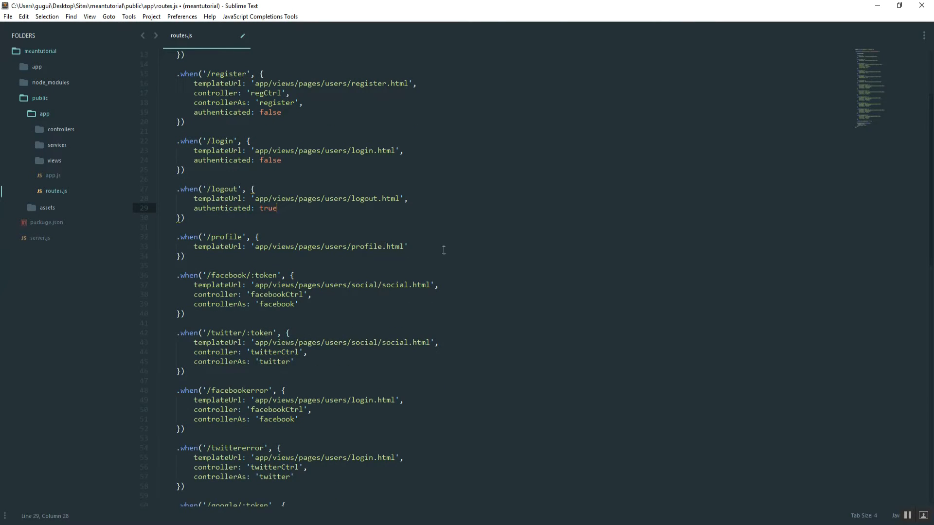
{"action": "type", "text": "authenticated: false,"}
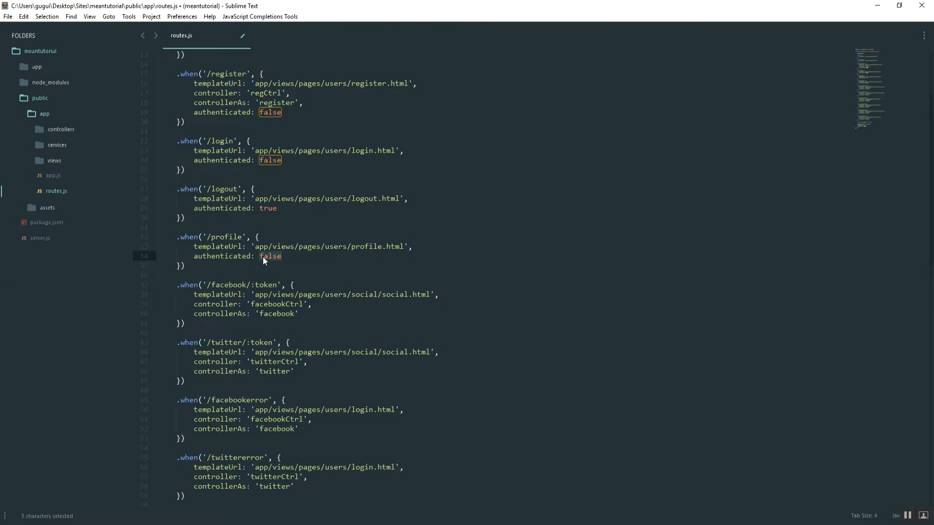
{"action": "type", "text": "true"}
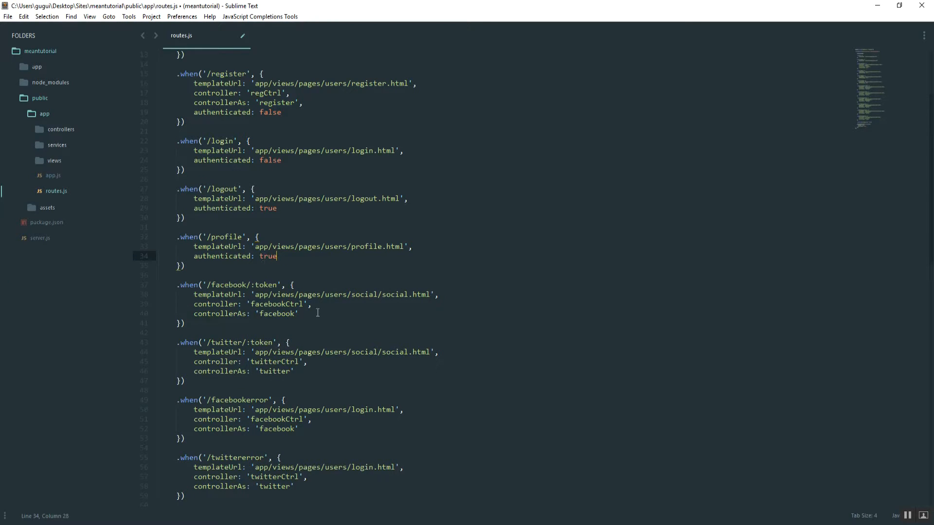
Step: Mark the Facebook token route authenticated: false
{"action": "left_click", "coordinate": [313, 313]}
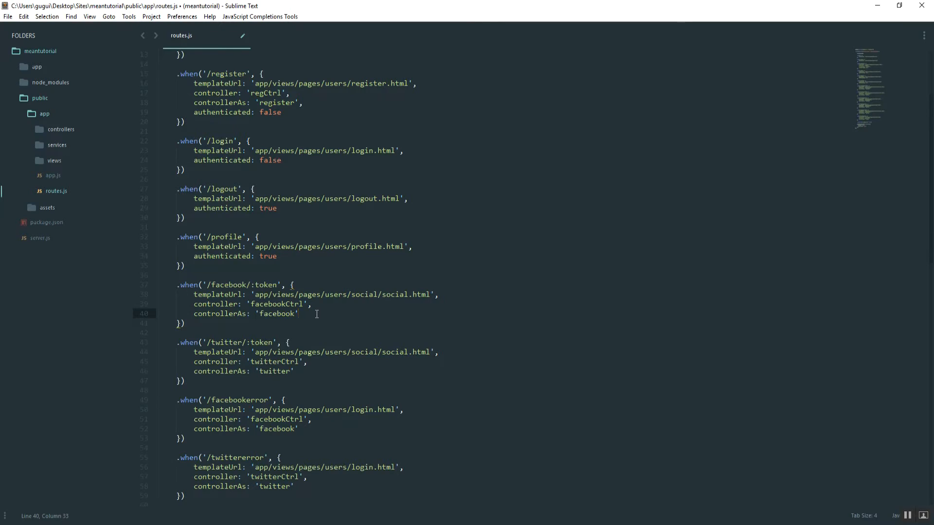
{"action": "scroll", "scroll_direction": "down", "scroll_amount": 3}
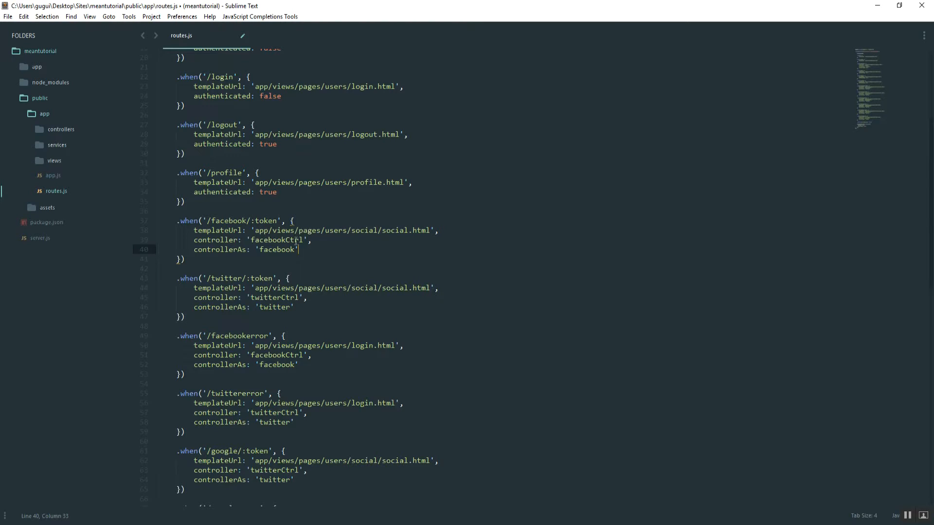
{"action": "mouse_move", "coordinate": [324, 248]}
{"action": "type", "text": "authenticated: false"}
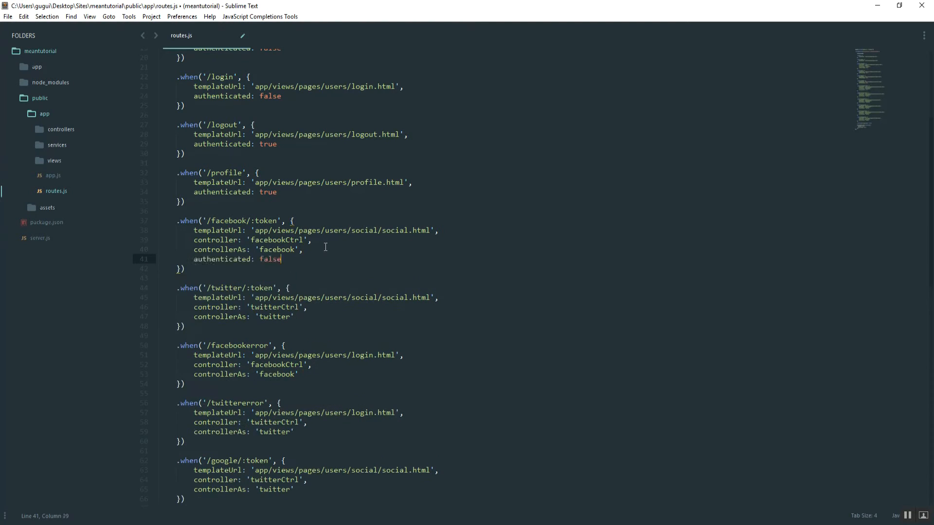
{"action": "scroll", "scroll_direction": "down", "scroll_amount": 3}
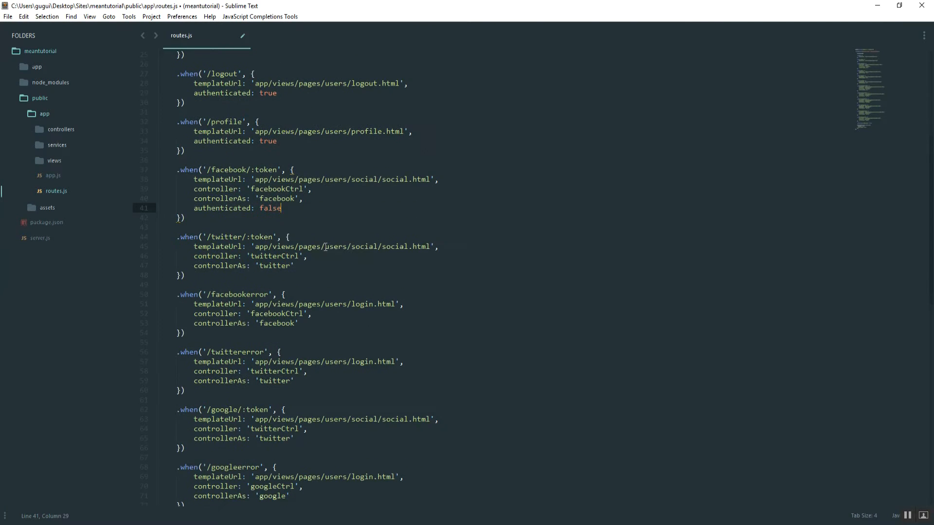
{"action": "type", "text": "authenticated: false"}
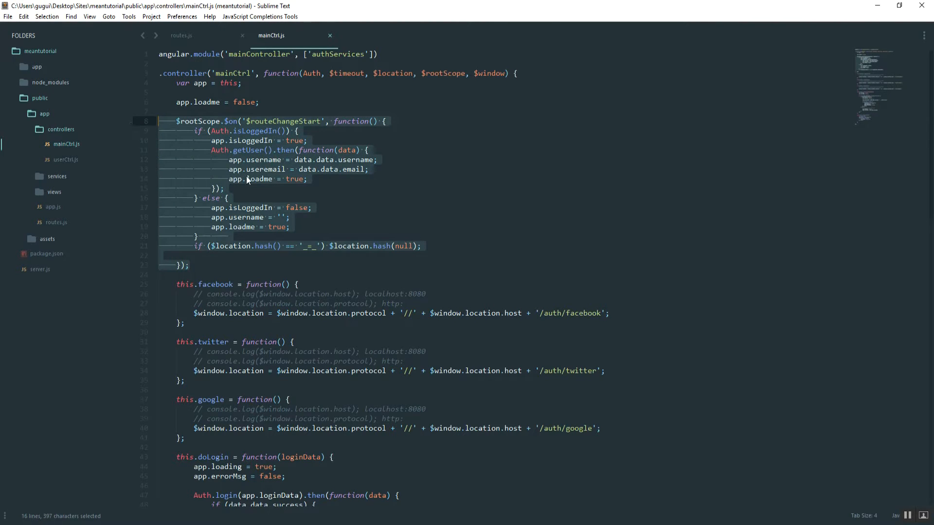
Step: Return to the routes.js tab after taking the $routeChangeStart block from mainCtrl.js
{"action": "left_click", "coordinate": [181, 35]}
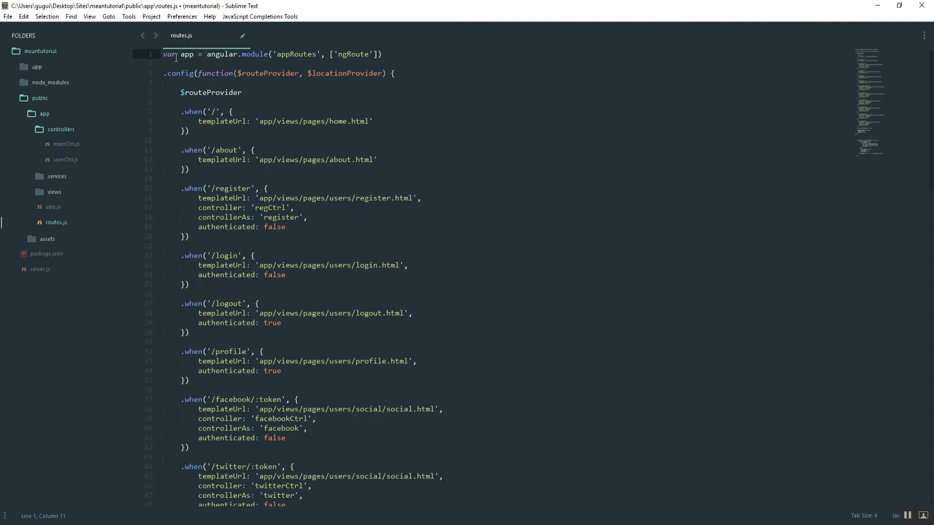
Step: Write app.run(['$rootScope', function($rootScope) { }]) at the end of routes.js
{"action": "scroll", "scroll_direction": "down", "scroll_amount": 3}
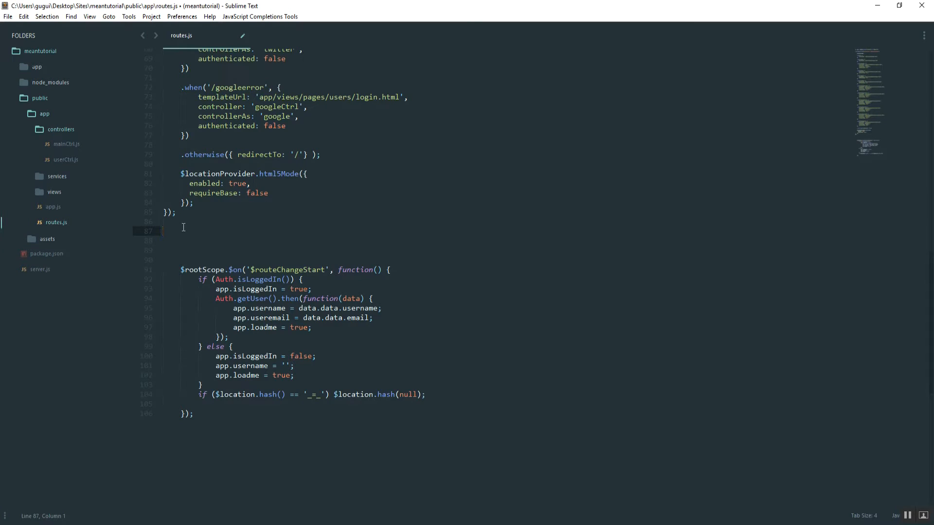
{"action": "type", "text": "app.run();"}
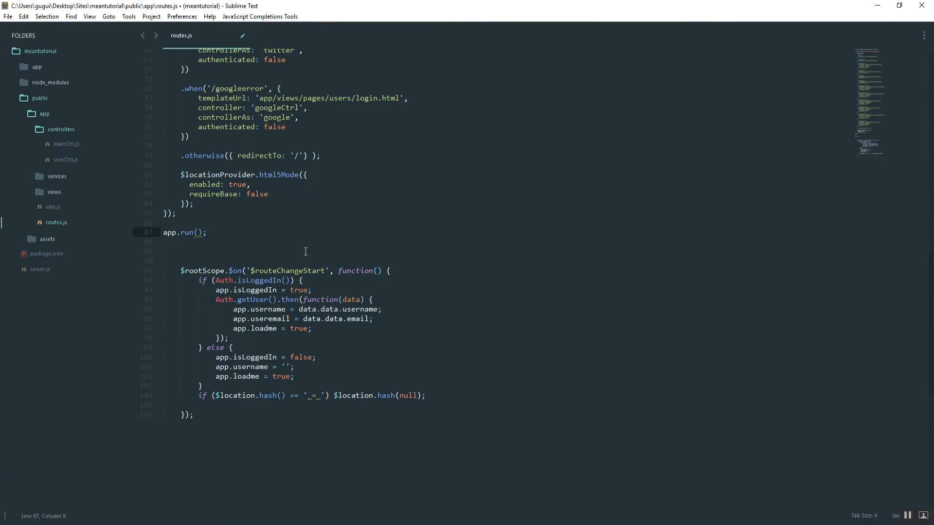
{"action": "type", "text": "[]"}
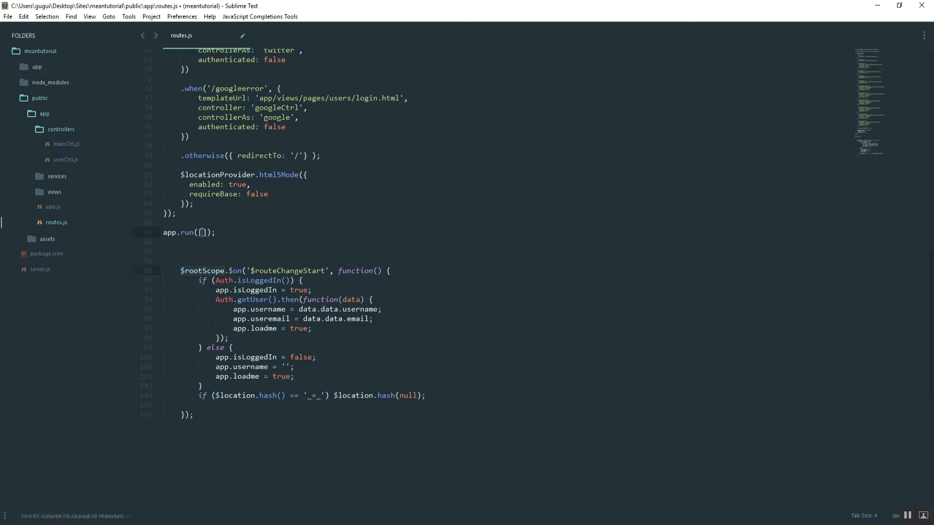
{"action": "type", "text": "'$rootScope'"}
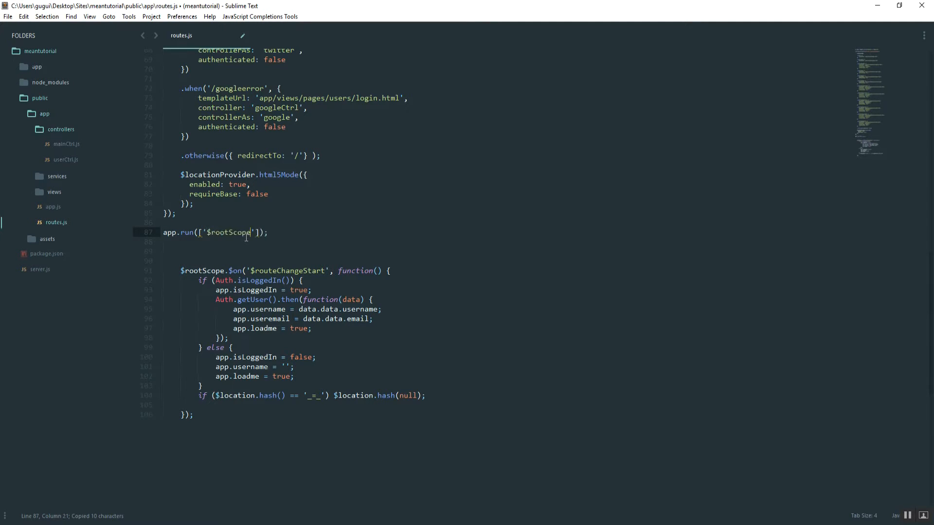
{"action": "left_click", "coordinate": [256, 233]}
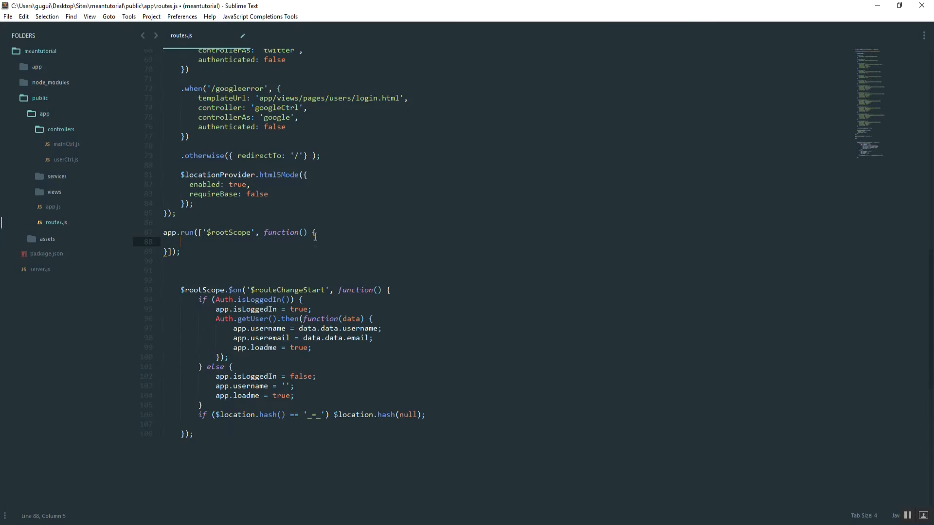
{"action": "type", "text": "$rootScope"}
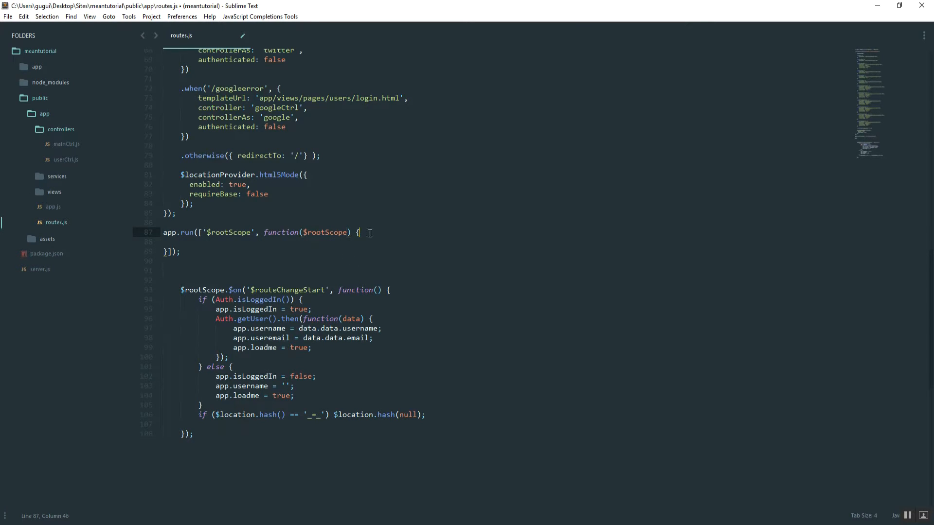
Step: Begin a $rootScope.$on('$routeChangeStart', function() { listener inside the run function
{"action": "key", "text": "Return"}
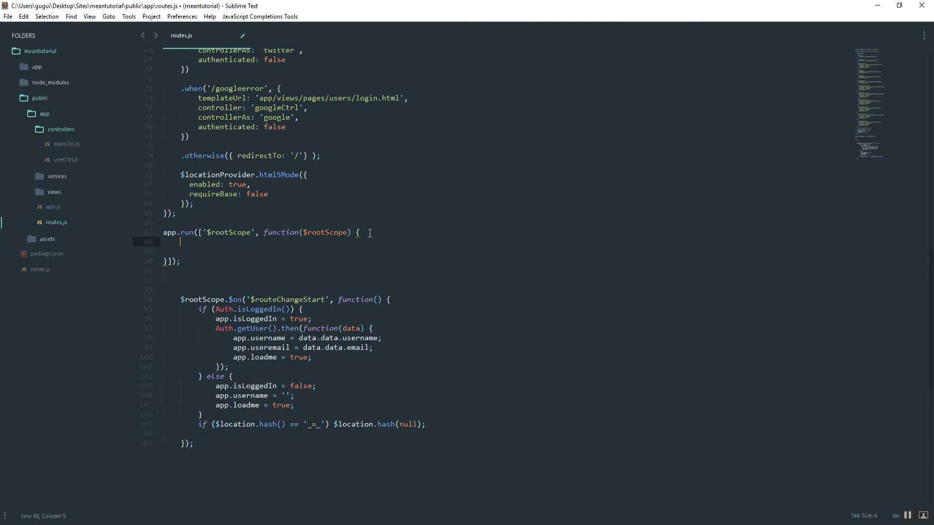
{"action": "type", "text": "$"}
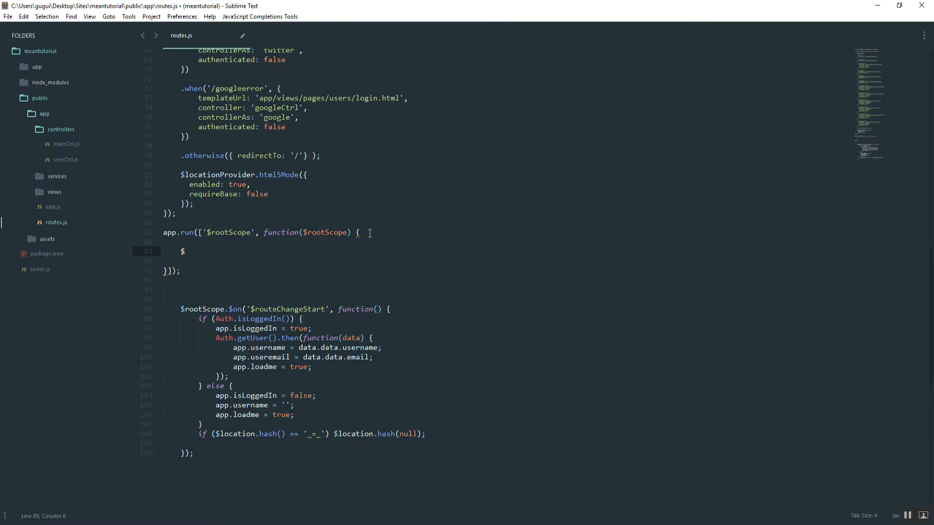
{"action": "type", "text": "rootScope.$on("}
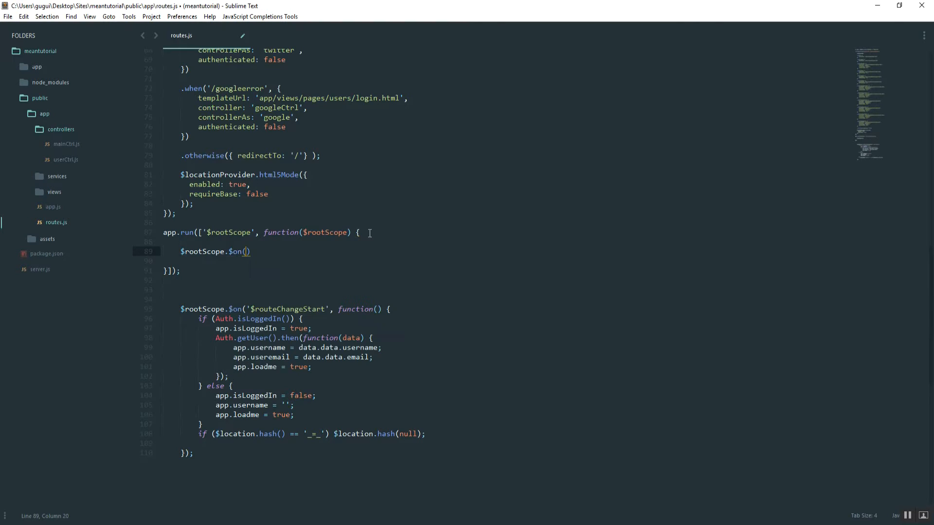
{"action": "type", "text": "'$"}
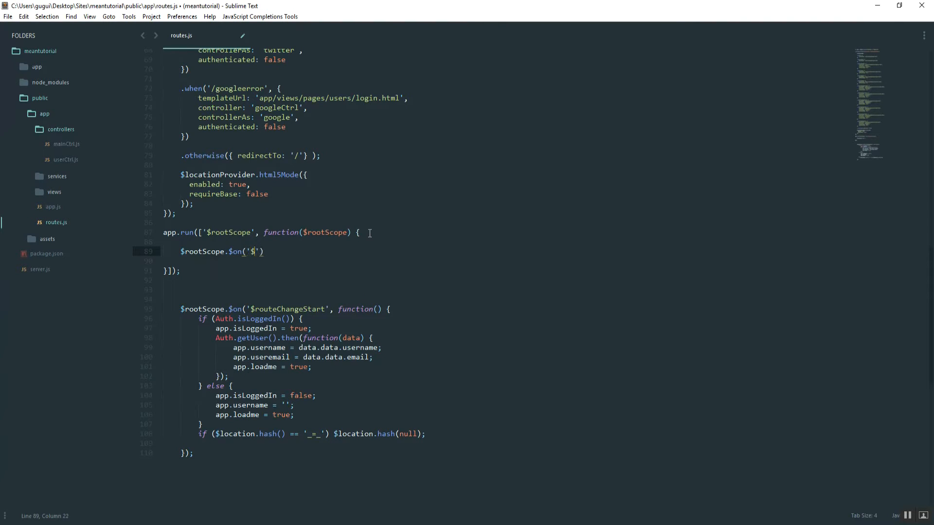
{"action": "type", "text": "routeChangeStart"}
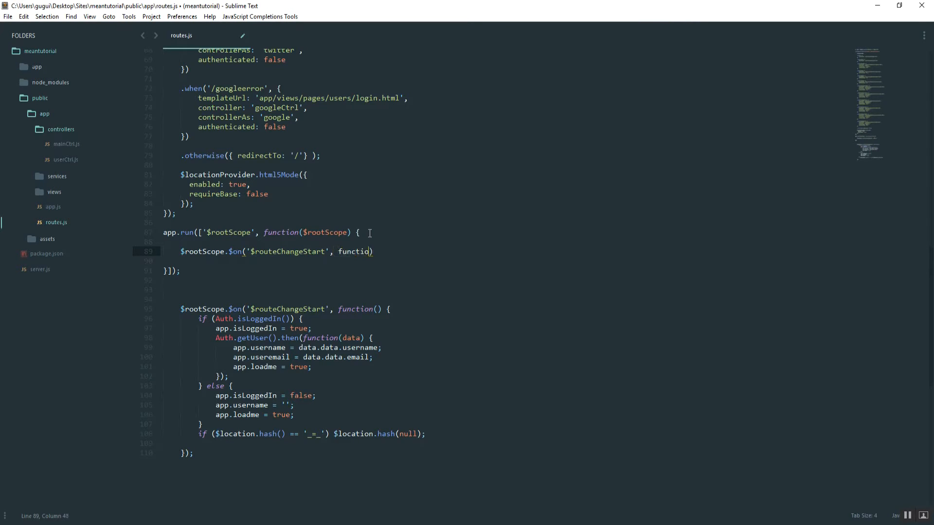
{"action": "type", "text": "n() {"}
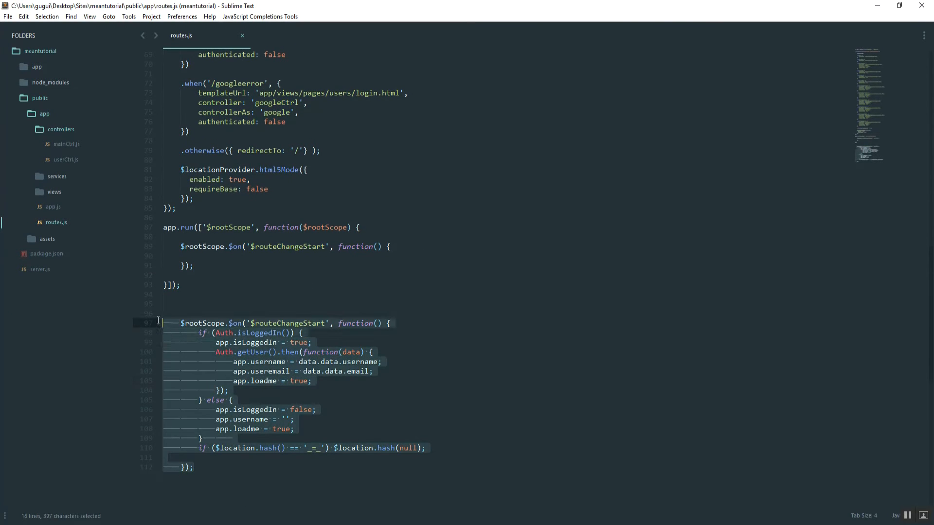
Step: Delete the old listener block and give the new one event, next, current parameters
{"action": "key", "text": "Delete"}
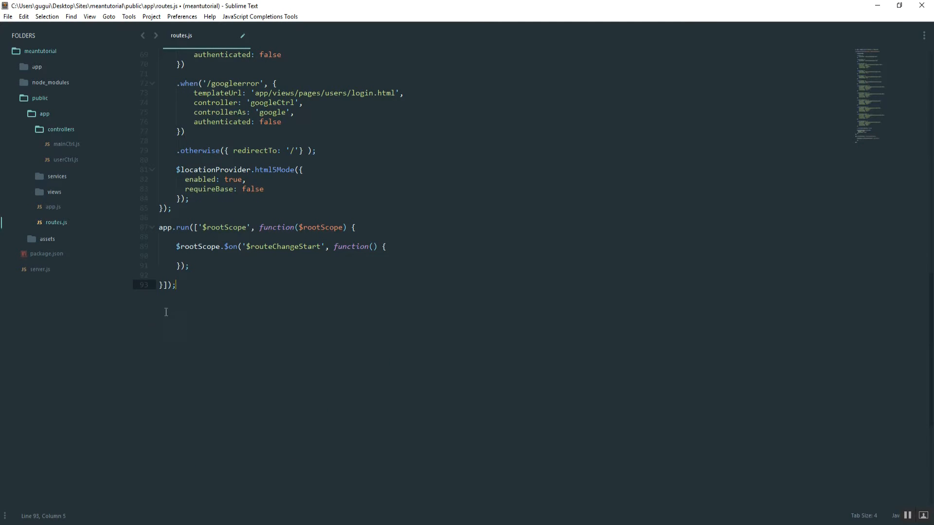
{"action": "left_click", "coordinate": [374, 246]}
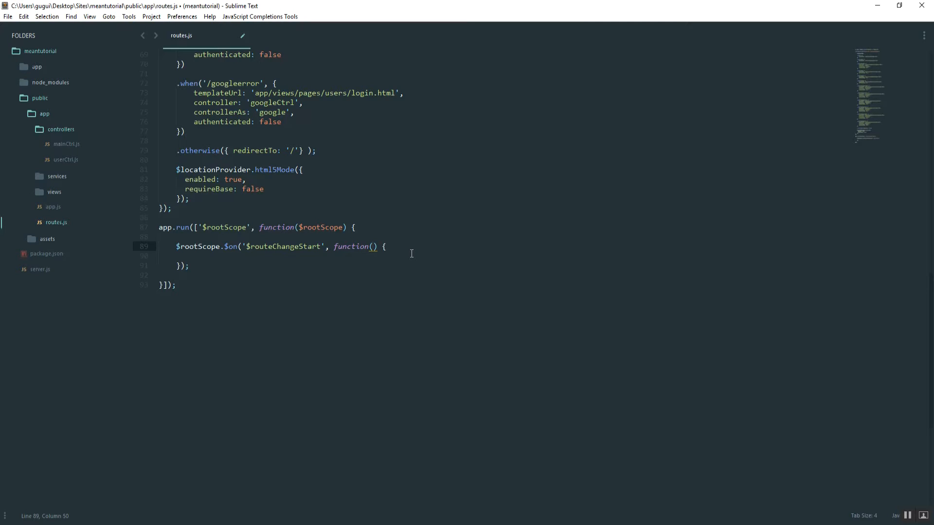
{"action": "type", "text": "event"}
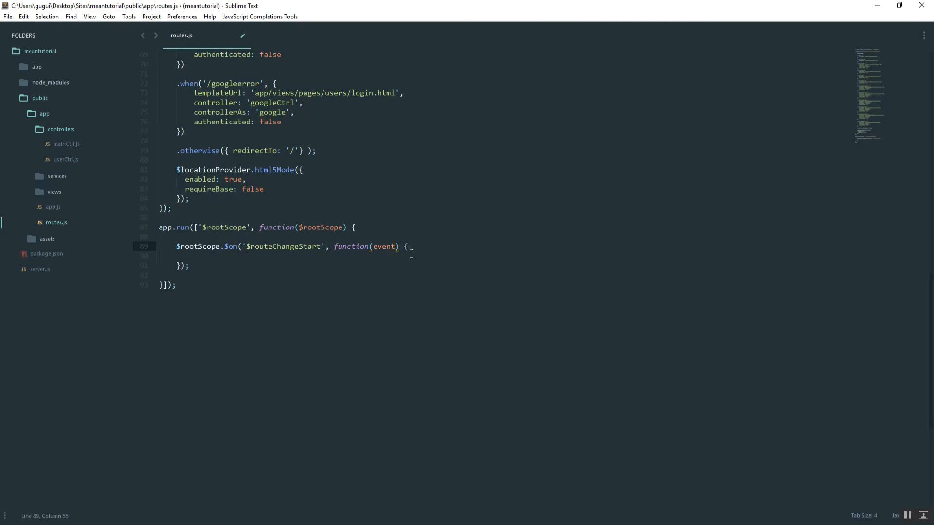
{"action": "type", "text": ", next, c"}
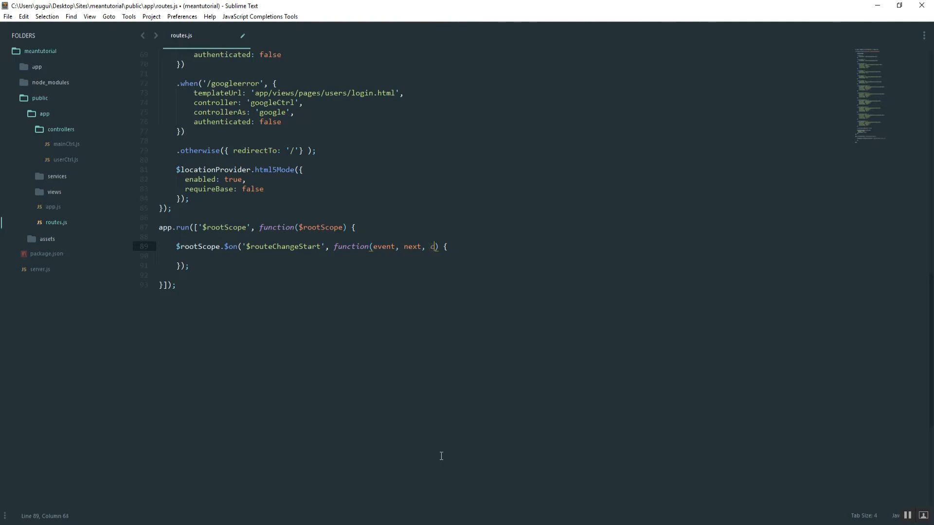
{"action": "type", "text": "urrent"}
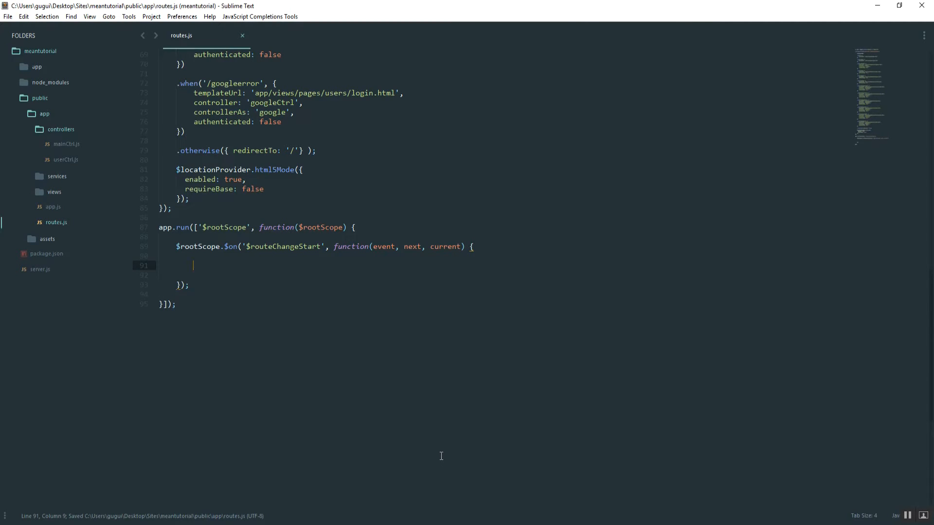
Step: Start typing console.log(next.$$route) in the listener body
{"action": "type", "text": "console.log()"}
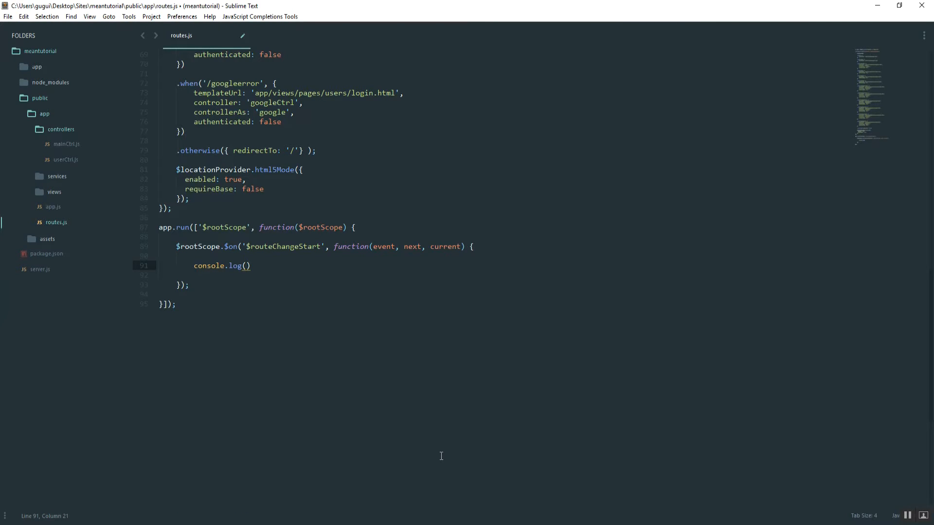
{"action": "type", "text": "next.$$"}
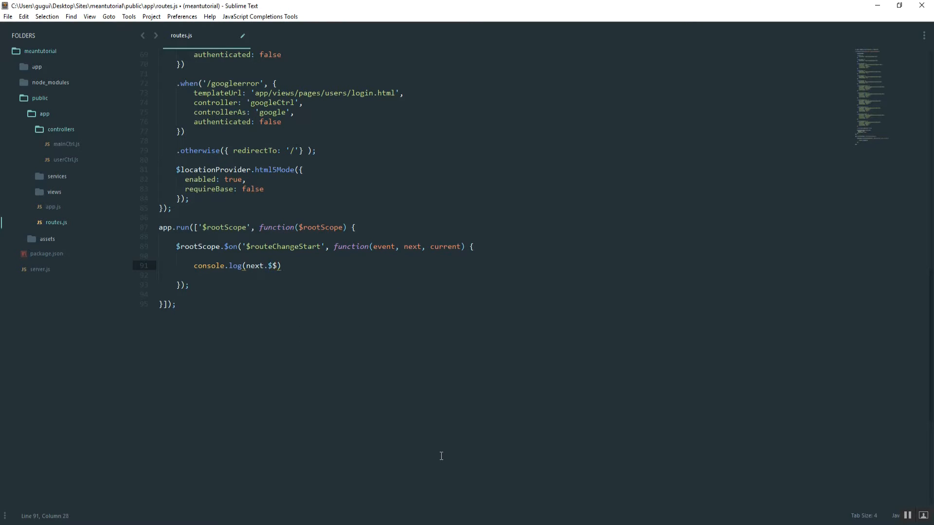
{"action": "type", "text": "route"}
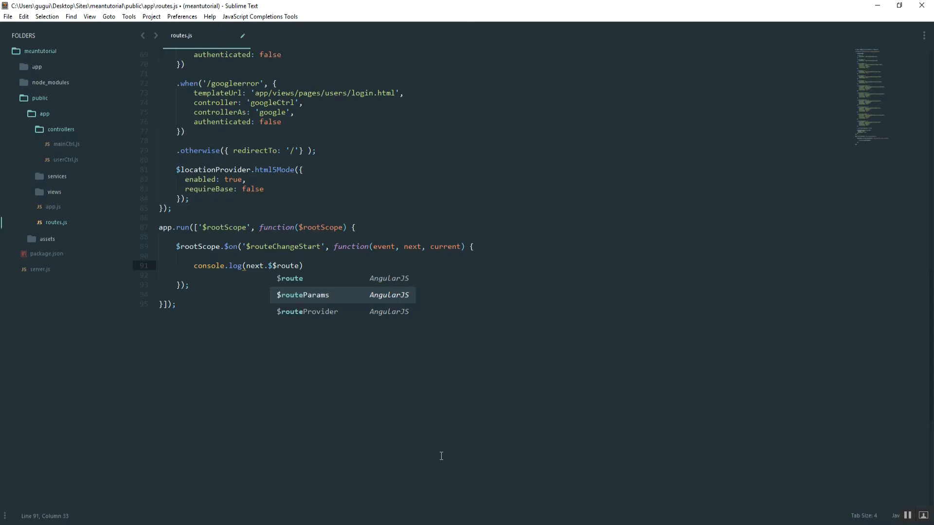
Step: Save routes.js and inspect the logged profile route object in Chrome's Console
{"action": "key", "text": "ctrl+s"}
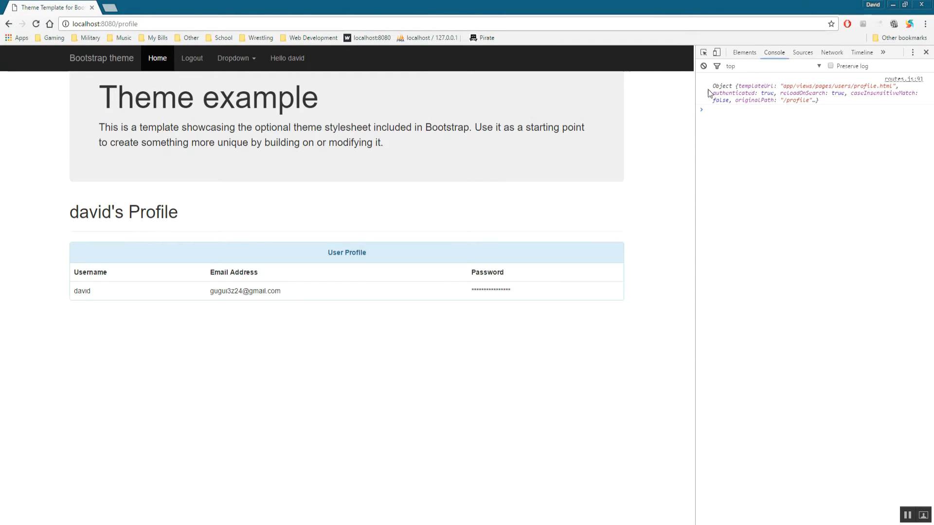
{"action": "left_click", "coordinate": [710, 79]}
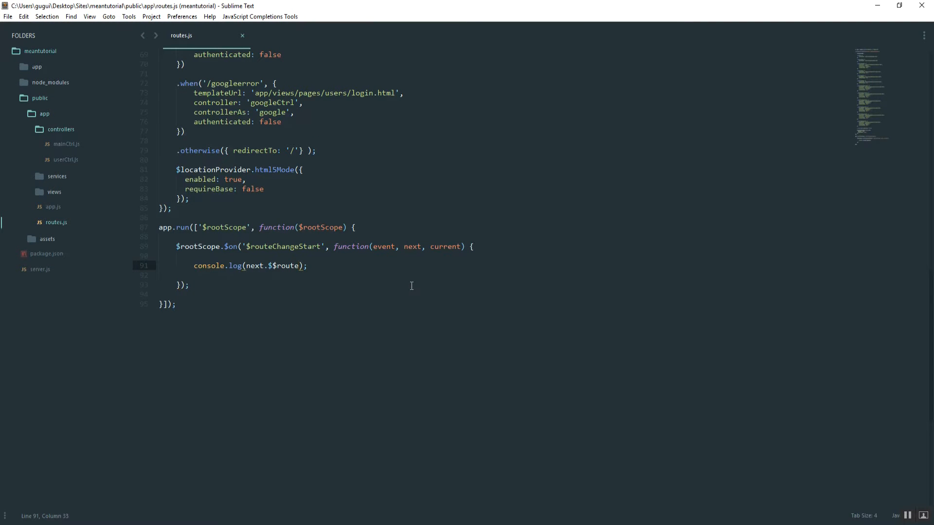
Step: Change the log to next.$$route.authenticated and check it prints false on /register
{"action": "type", "text": ".authen"}
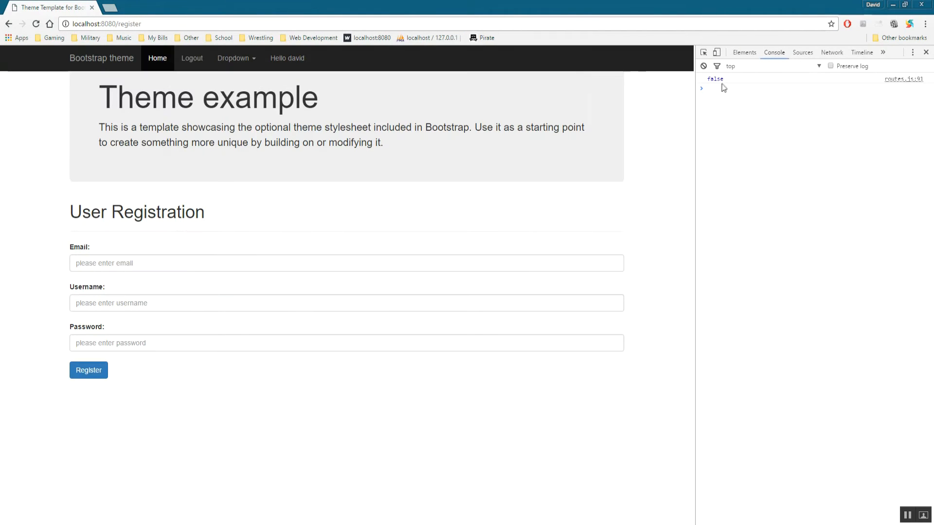
{"action": "left_click", "coordinate": [157, 58]}
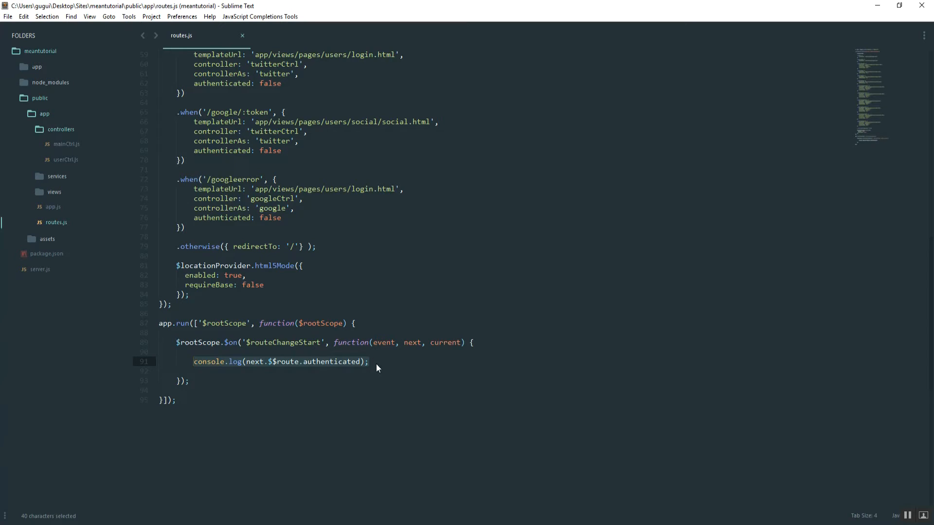
Step: Edit the word authenticated in the console.log line
{"action": "left_click", "coordinate": [372, 362]}
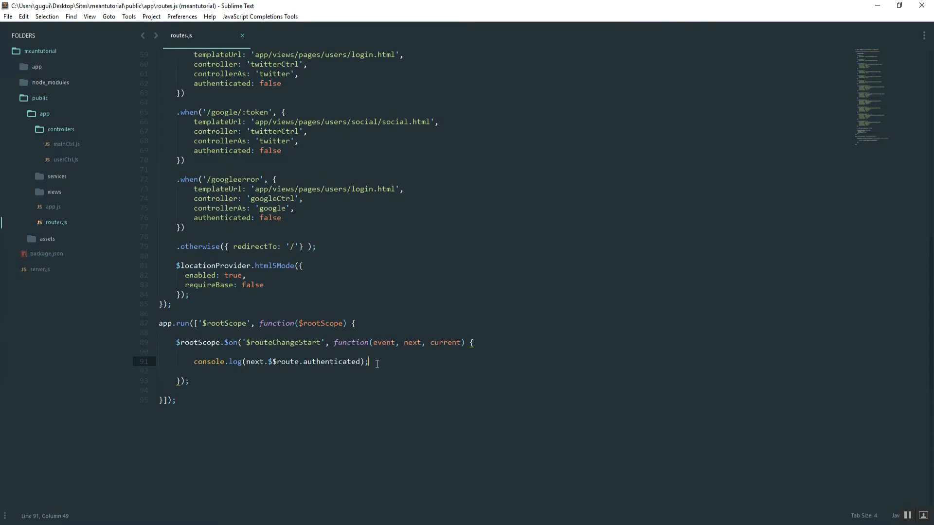
{"action": "double_click", "coordinate": [339, 361]}
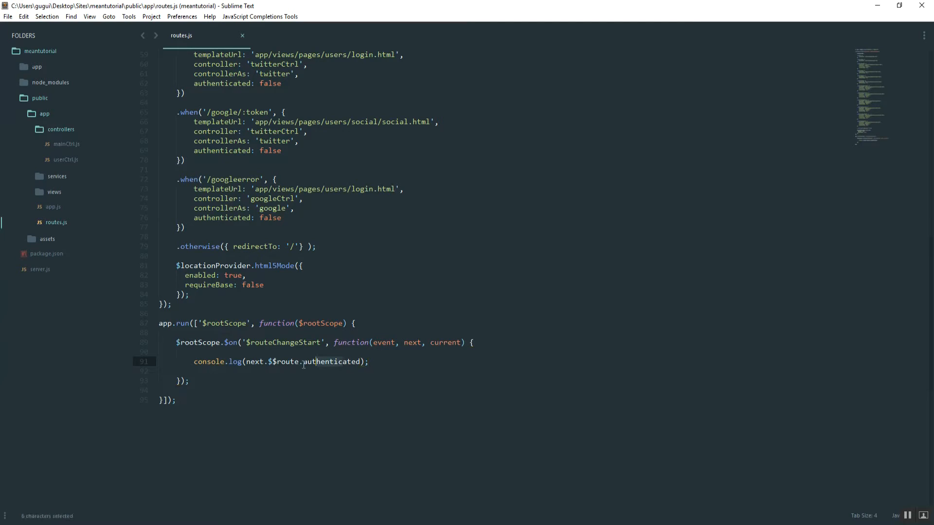
{"action": "left_click", "coordinate": [351, 362]}
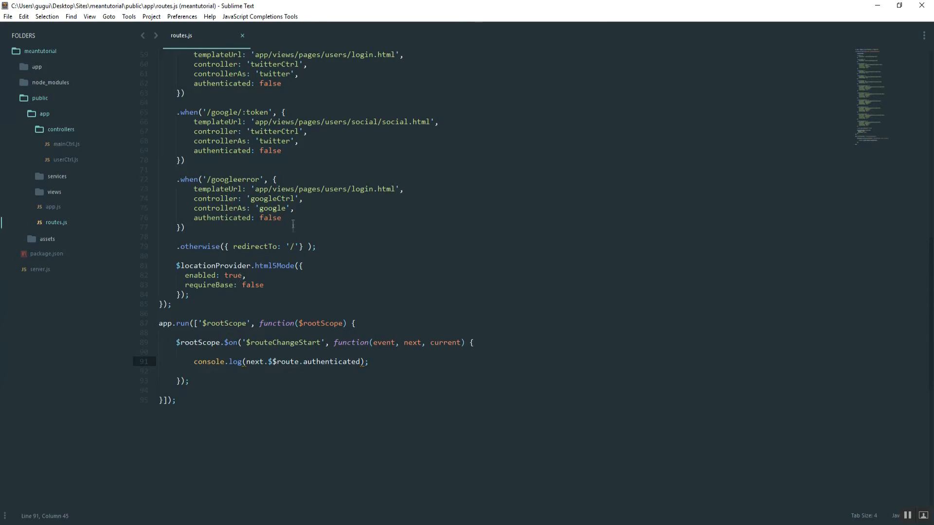
{"action": "left_click", "coordinate": [305, 361]}
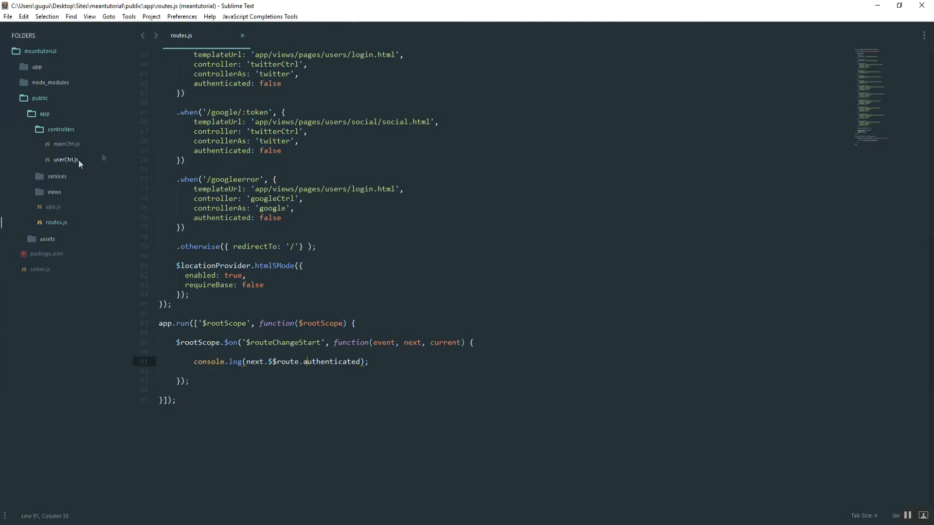
Step: Copy Auth.isLoggedIn() from mainCtrl.js and go back to routes.js
{"action": "left_click", "coordinate": [66, 144]}
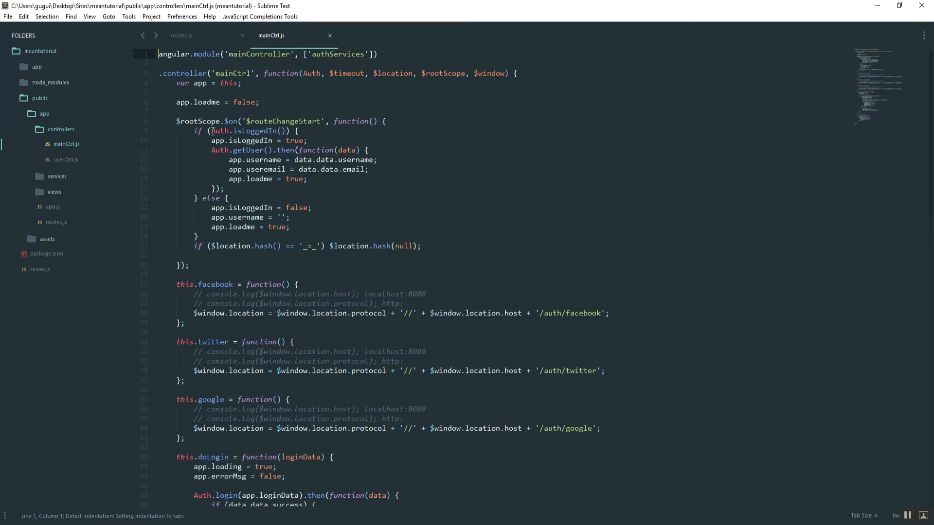
{"action": "left_click_drag", "start_coordinate": [212, 130], "coordinate": [286, 131]}
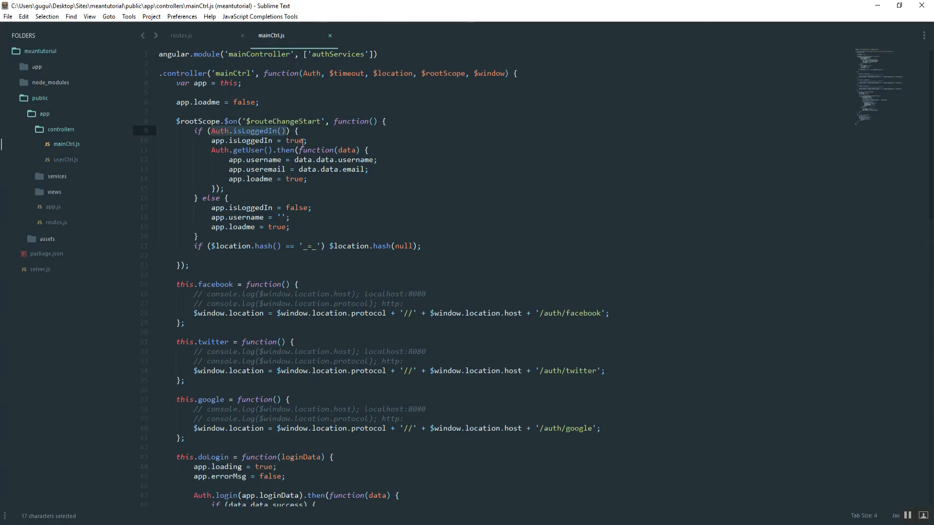
{"action": "key", "text": "ctrl+c"}
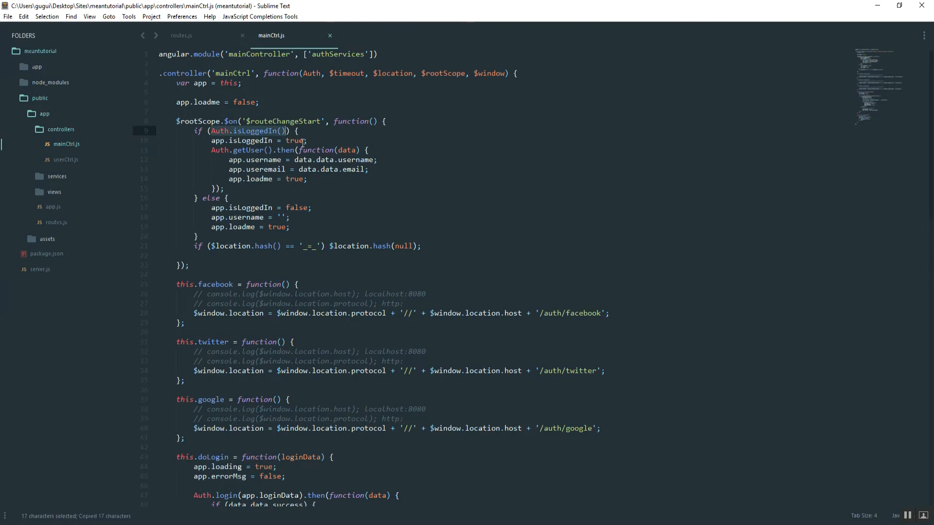
{"action": "left_click", "coordinate": [181, 35]}
{"action": "type", "text": "console.log(next.$$route.authentic);"}
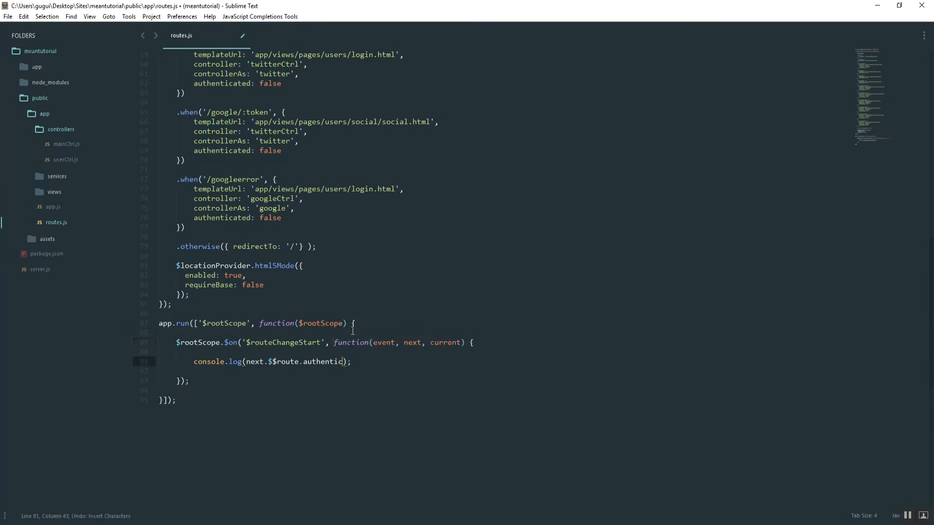
Step: Inject Auth into app.run, log Auth.isLoggedIn(), and log out in Chrome to test
{"action": "type", "text": "ated"}
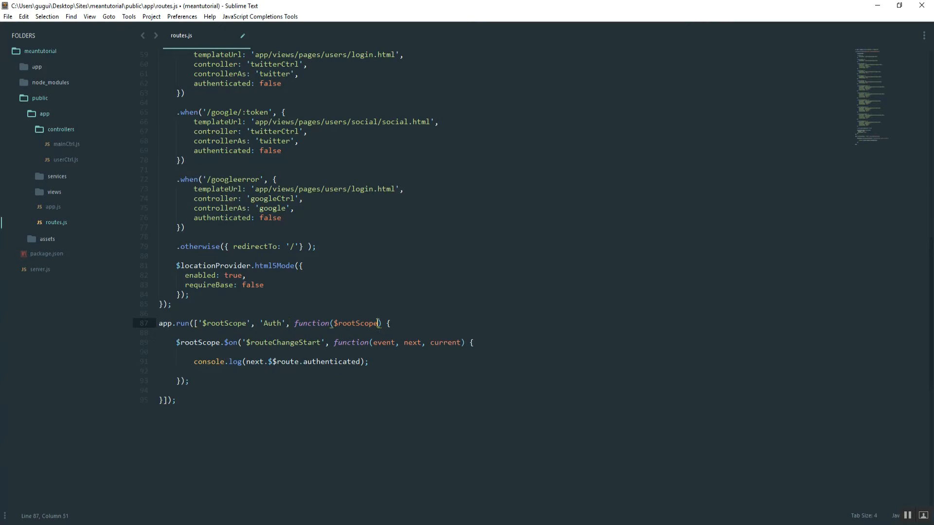
{"action": "type", "text": ", Auth"}
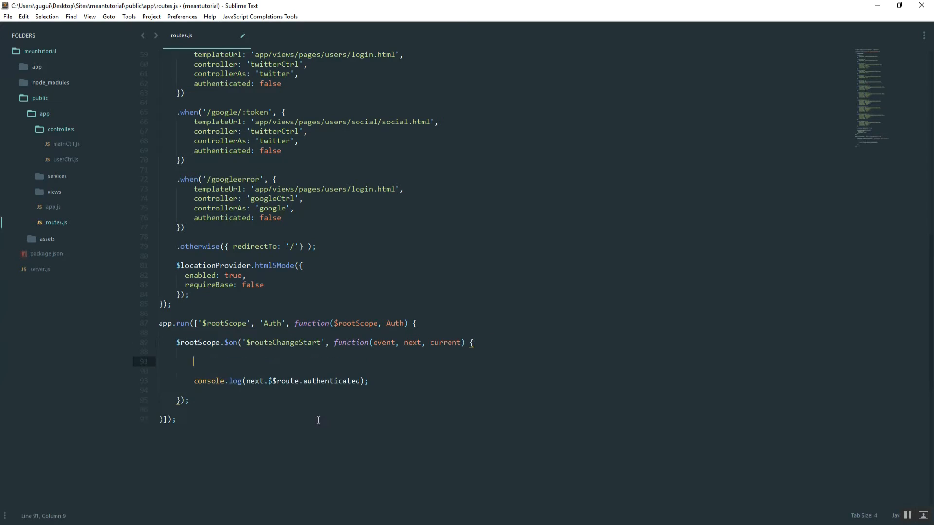
{"action": "type", "text": "console.l"}
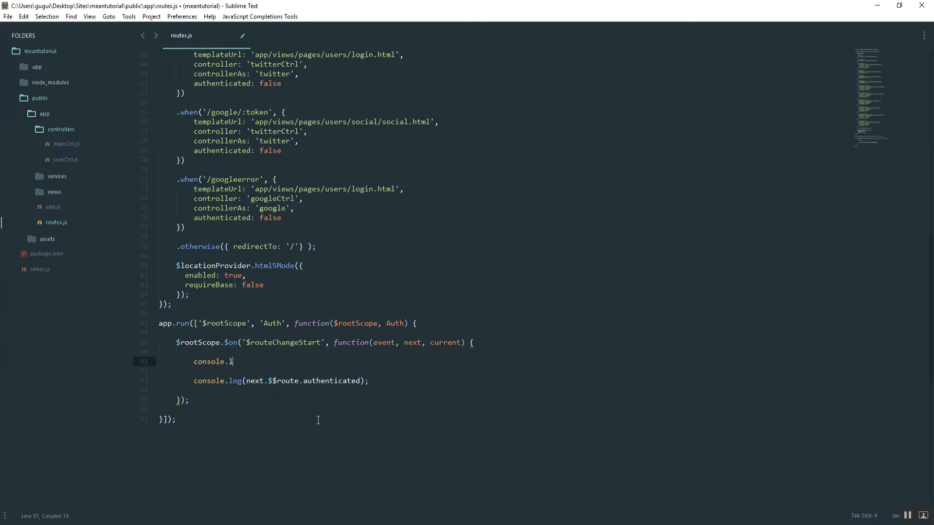
{"action": "type", "text": "og(Auth.isLoggedIn());"}
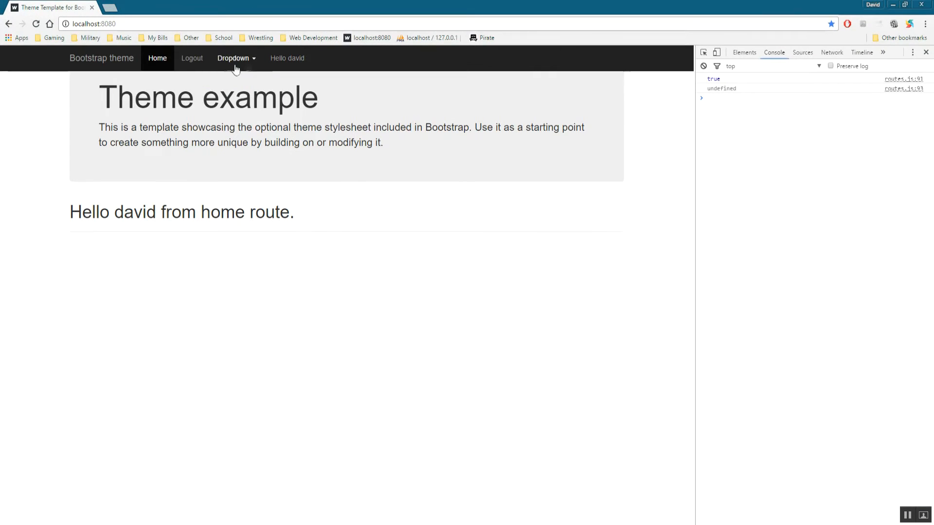
{"action": "left_click", "coordinate": [191, 58]}
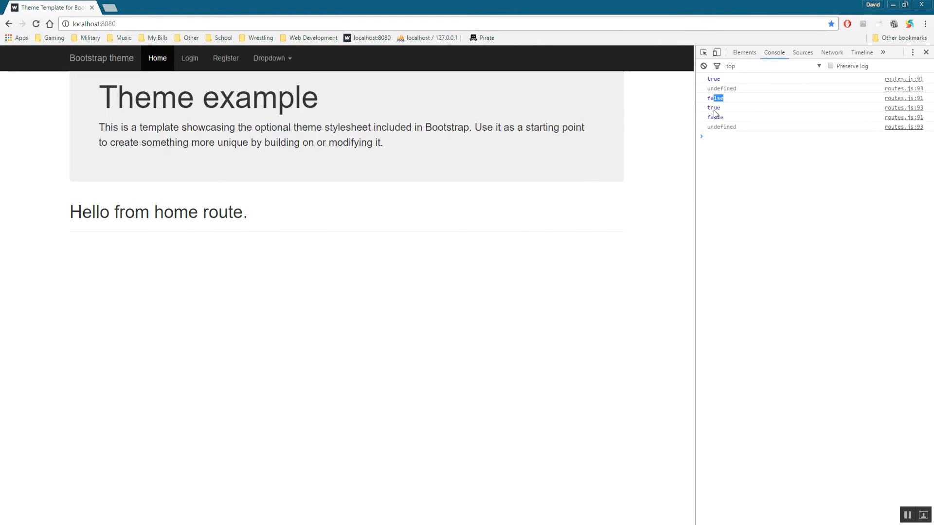
{"action": "mouse_move", "coordinate": [563, 248]}
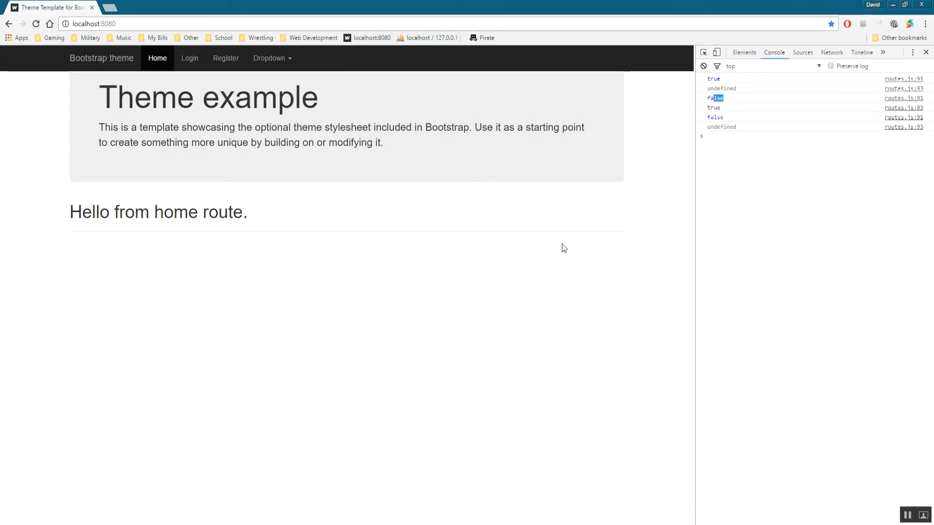
{"action": "mouse_move", "coordinate": [238, 515]}
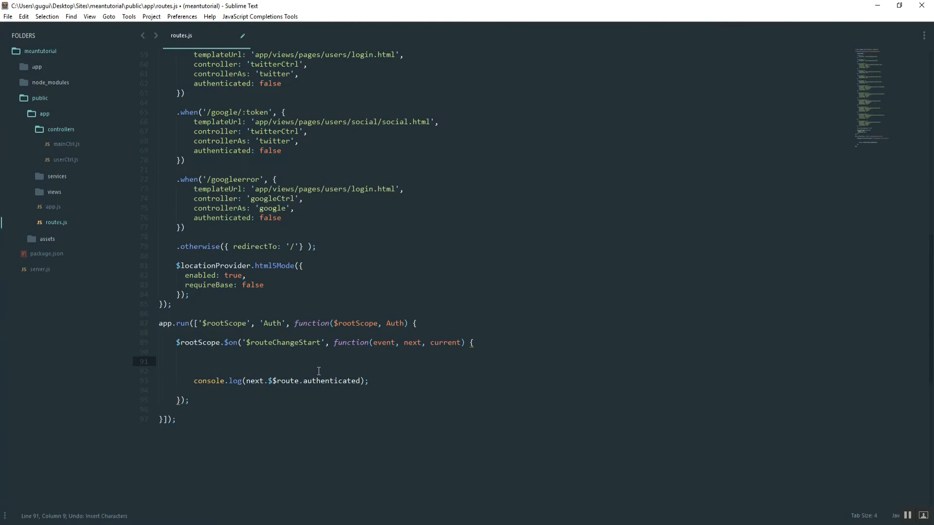
Step: Type an if on next.$$route.authenticated followed by an else-if on .authenticated
{"action": "type", "text": "if ("}
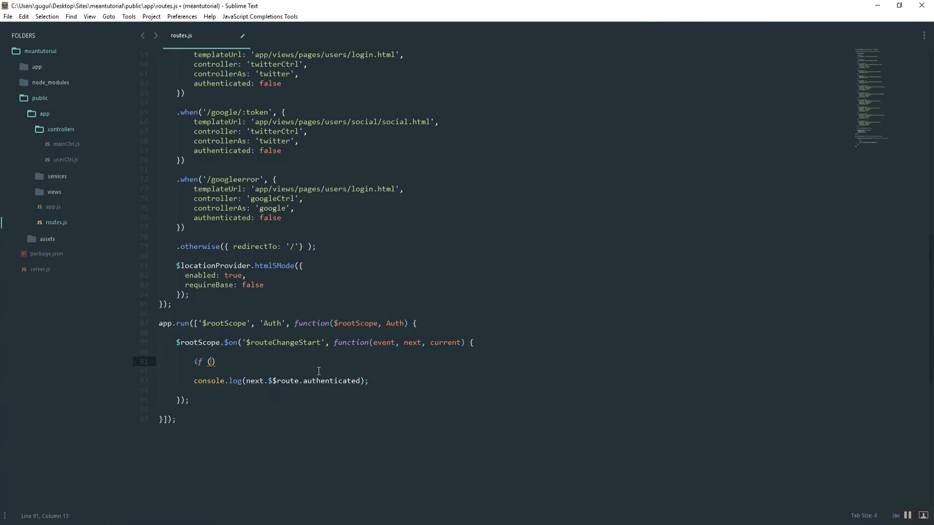
{"action": "type", "text": "next.$"}
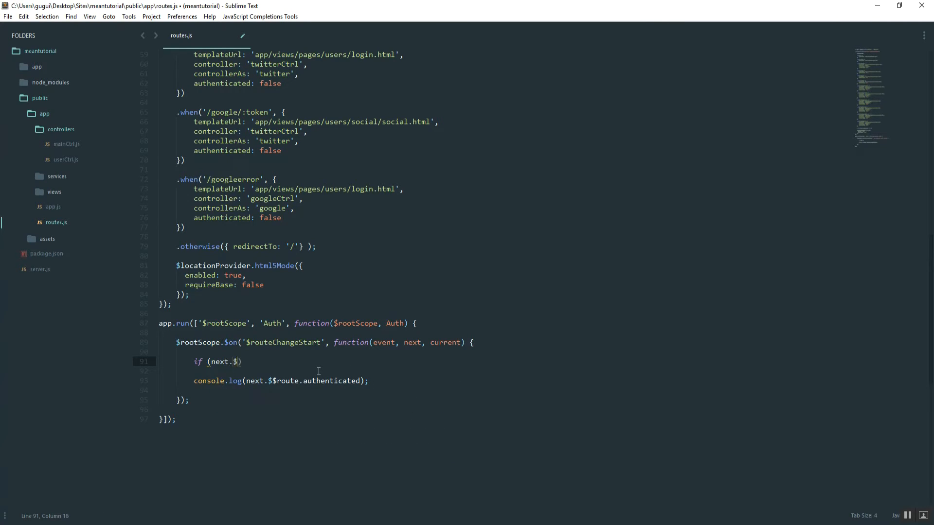
{"action": "type", "text": "$route.authe"}
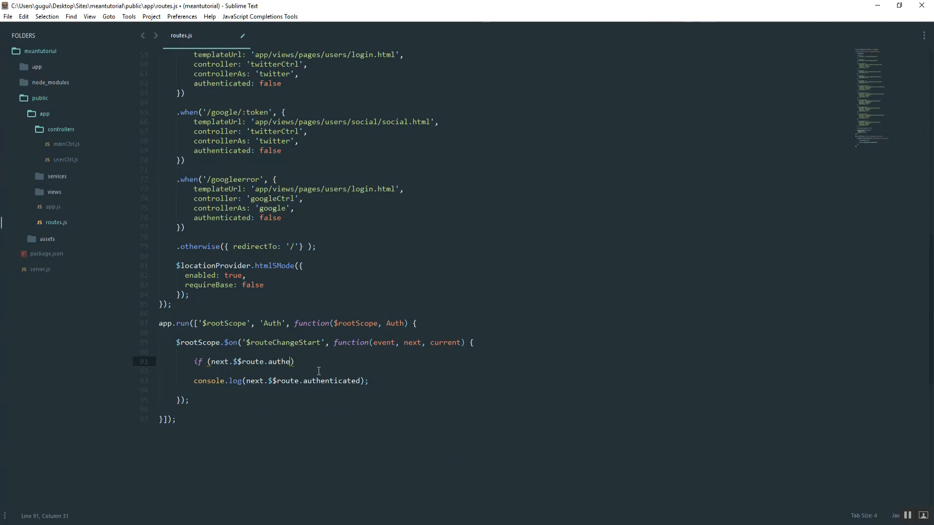
{"action": "type", "text": "nticated)"}
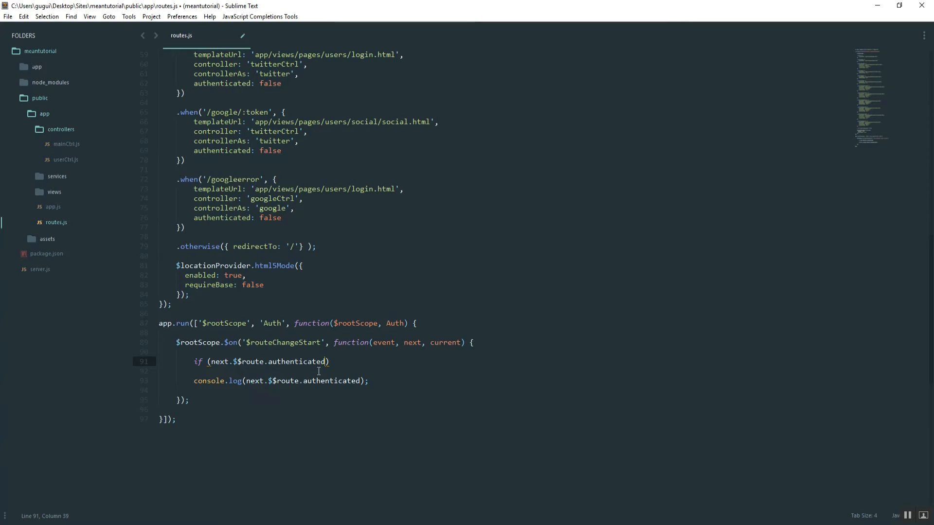
{"action": "type", "text": "{"}
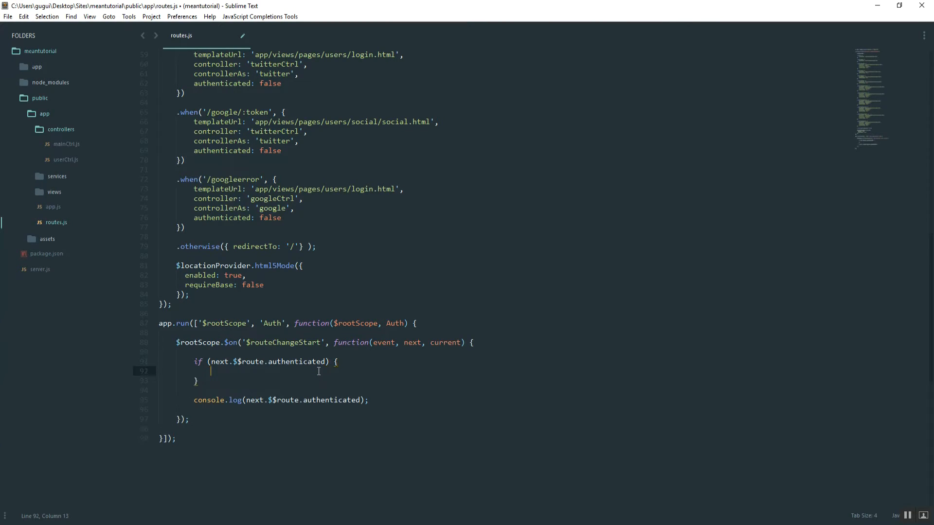
{"action": "type", "text": "else"}
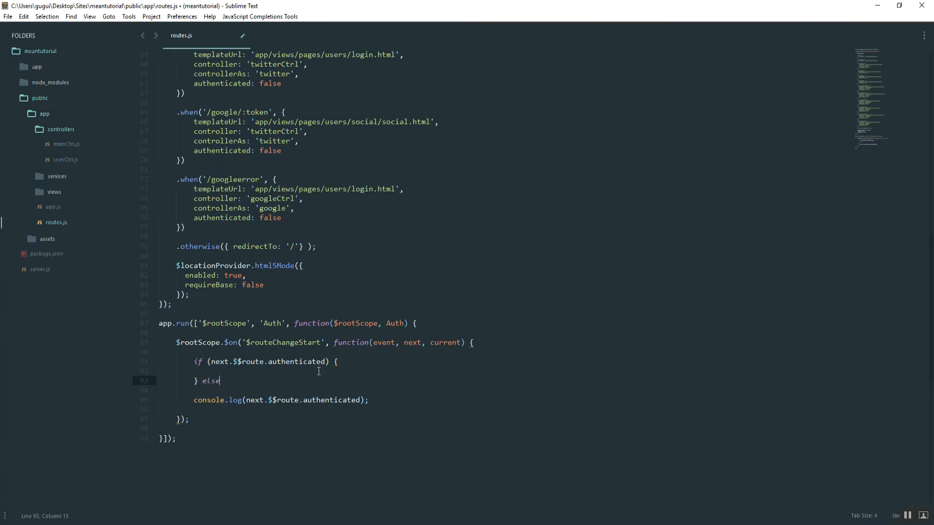
{"action": "type", "text": "if (next.$$route"}
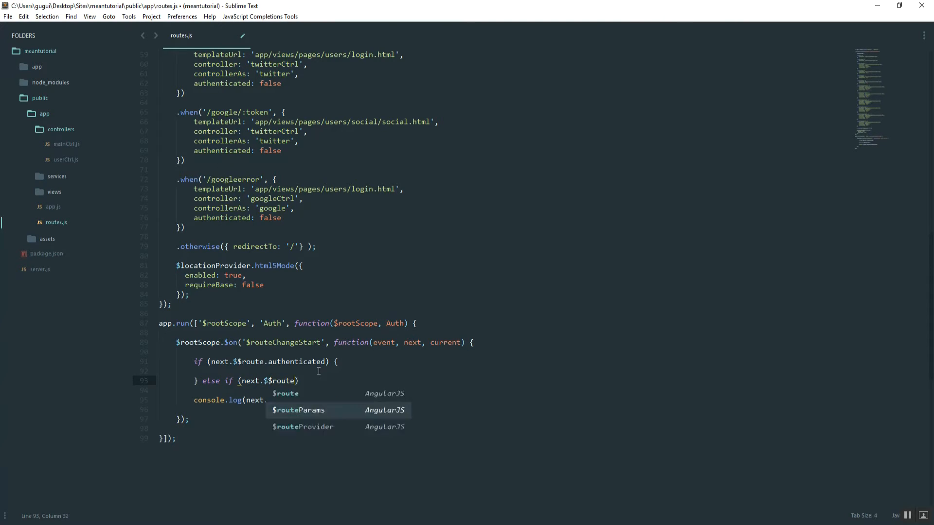
{"action": "type", "text": ".authenticated"}
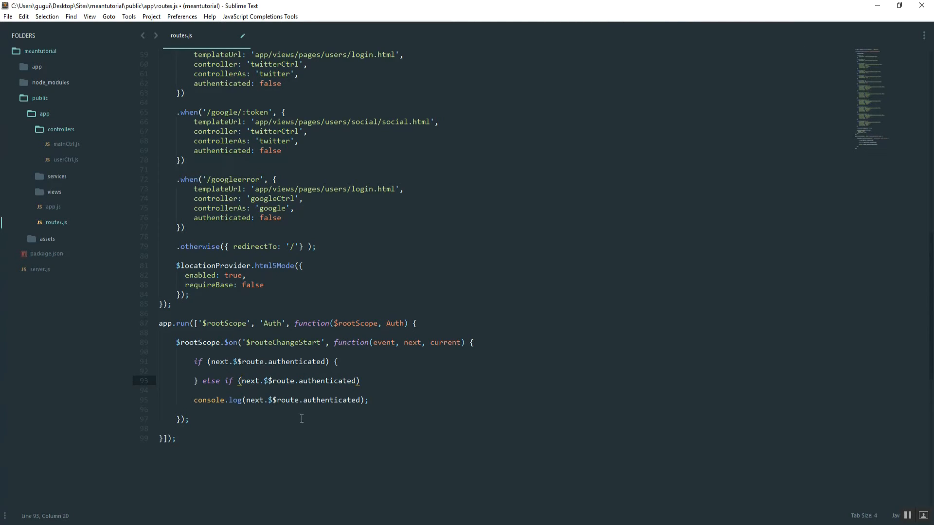
Step: Negate the else-if condition with '!' and remove the console.log line
{"action": "left_click", "coordinate": [299, 380]}
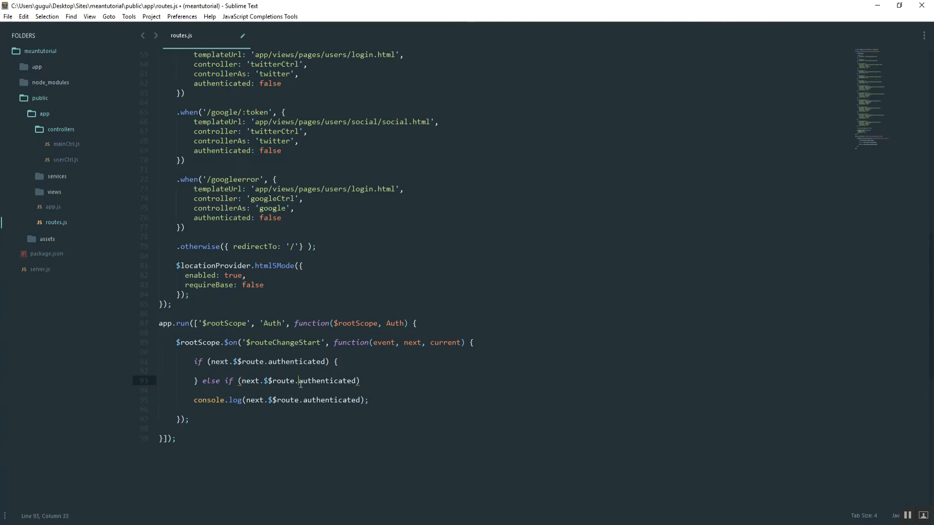
{"action": "type", "text": "!"}
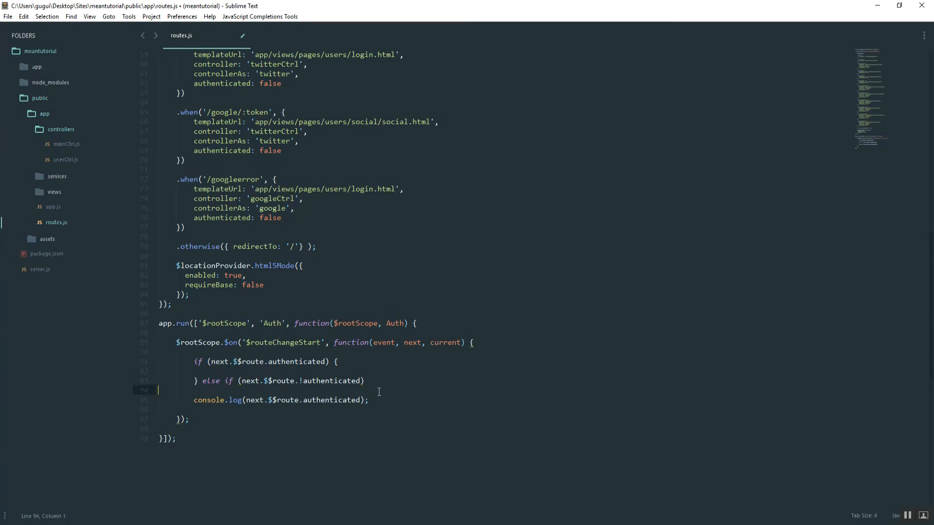
{"action": "left_click", "coordinate": [369, 381]}
{"action": "type", "text": " {"}
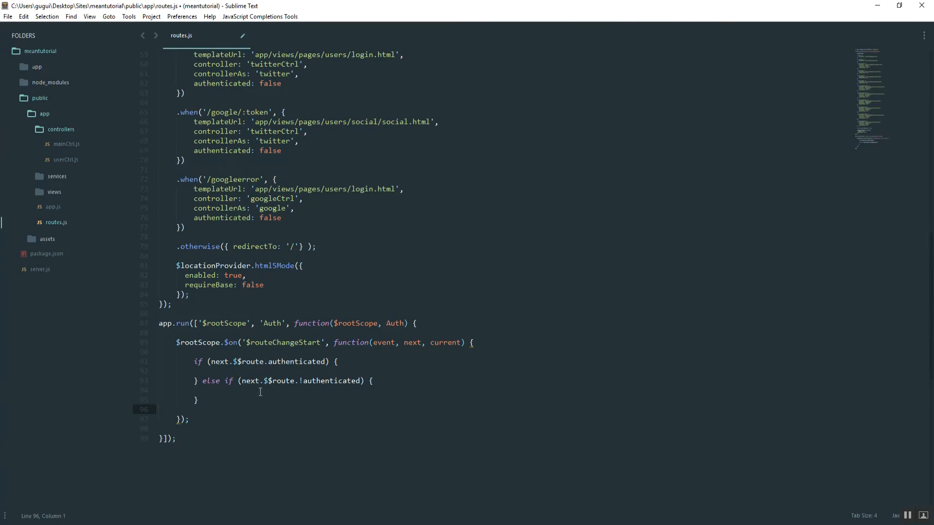
{"action": "mouse_move", "coordinate": [304, 384]}
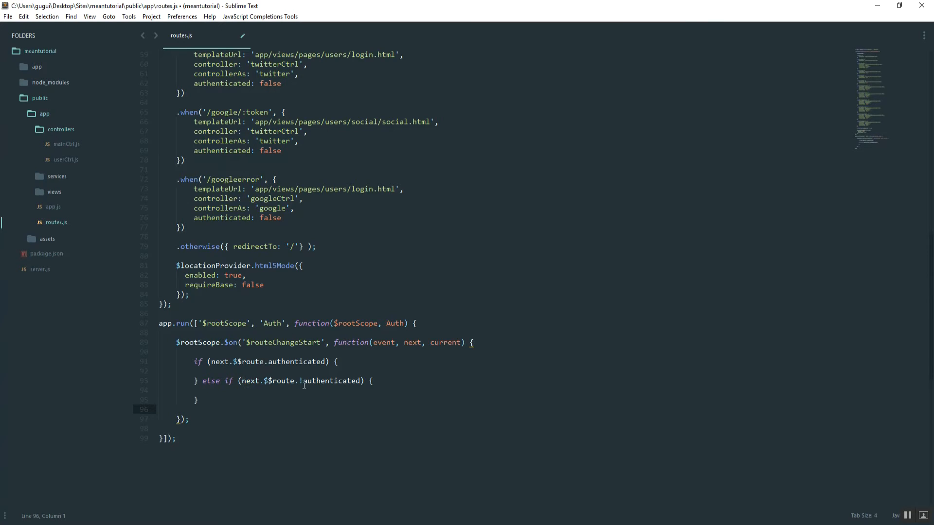
{"action": "key", "text": "Backspace"}
{"action": "type", "text": "!"}
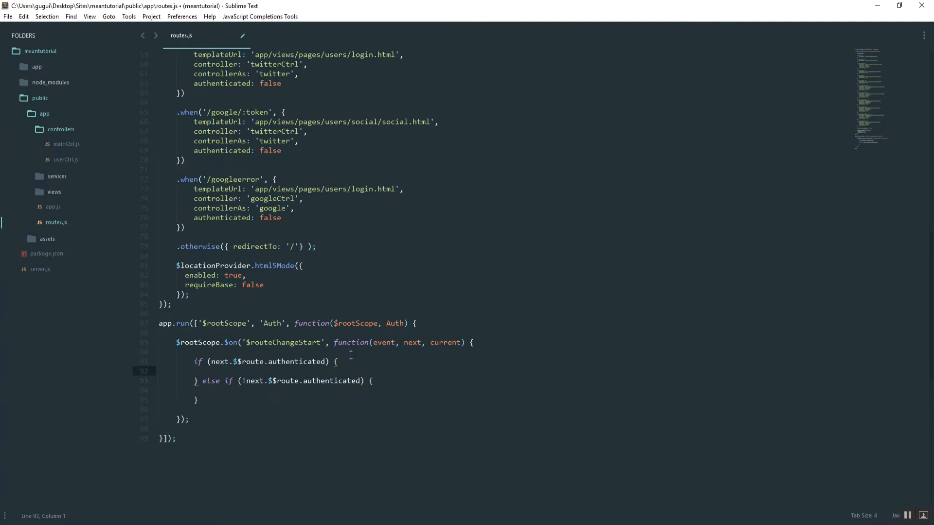
Step: Add a console.log message to the else-if branch about not needing authentication
{"action": "type", "text": "console.l"}
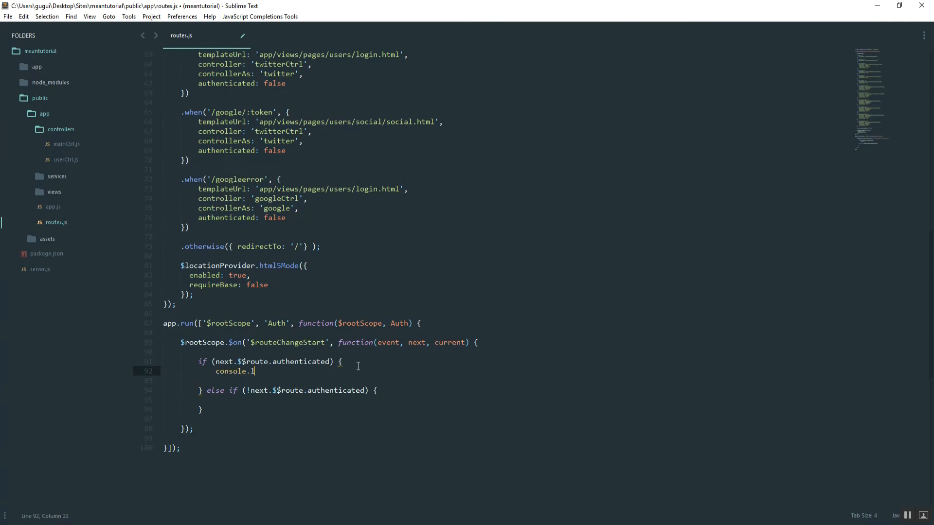
{"action": "type", "text": "og('')"}
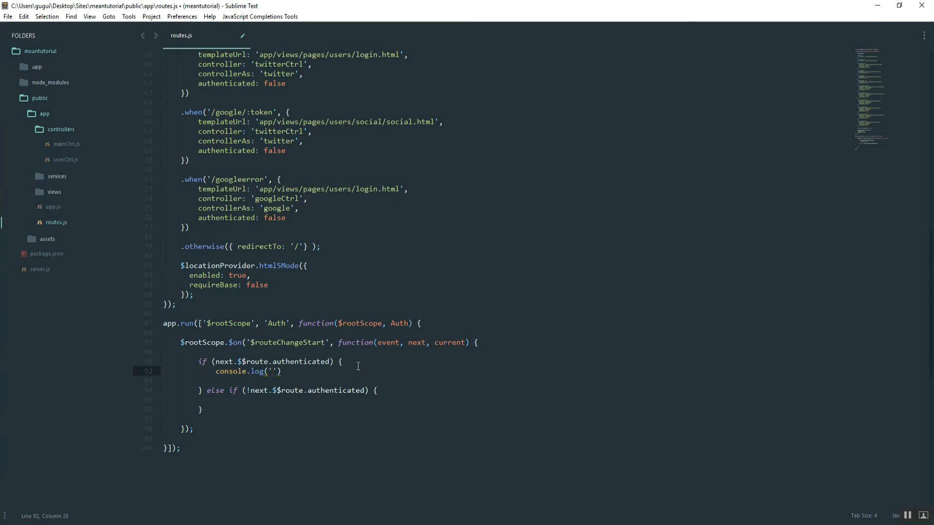
{"action": "type", "text": "needs b"}
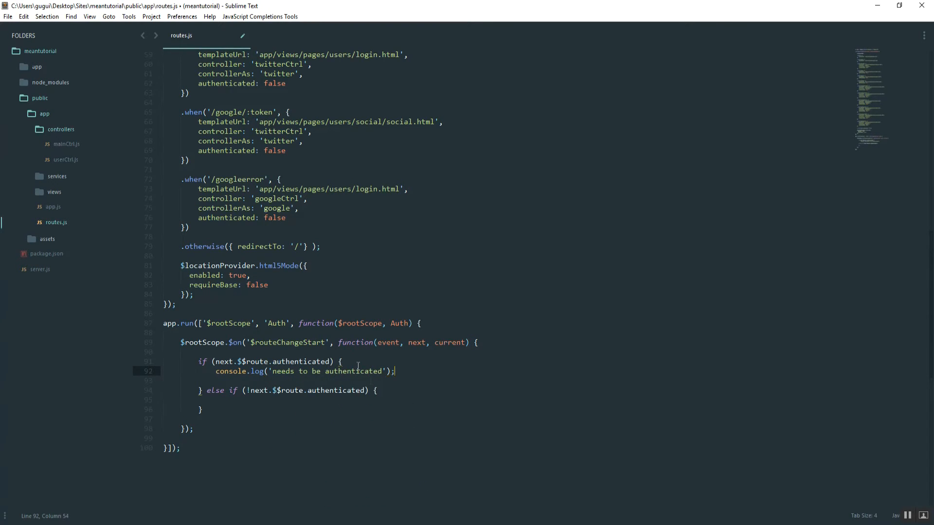
{"action": "type", "text": "console.log('"}
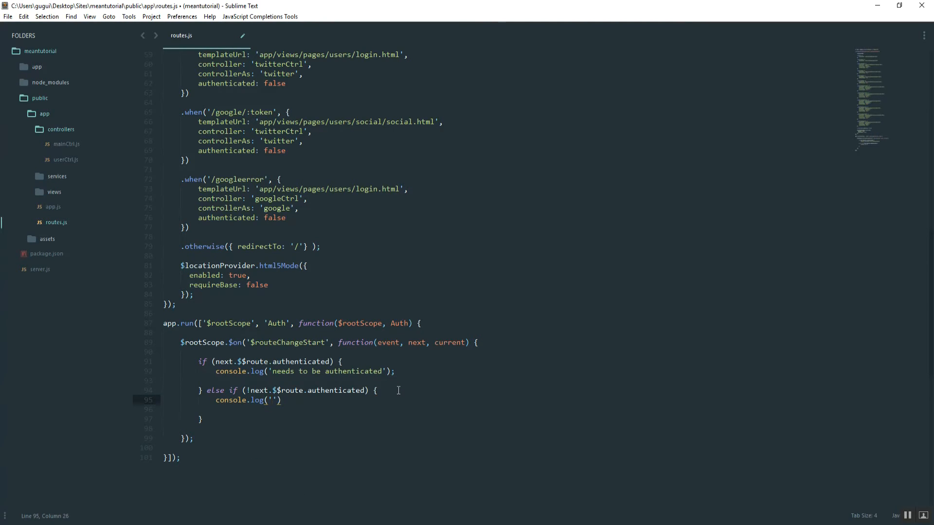
{"action": "type", "text": "does not need to be authentic"}
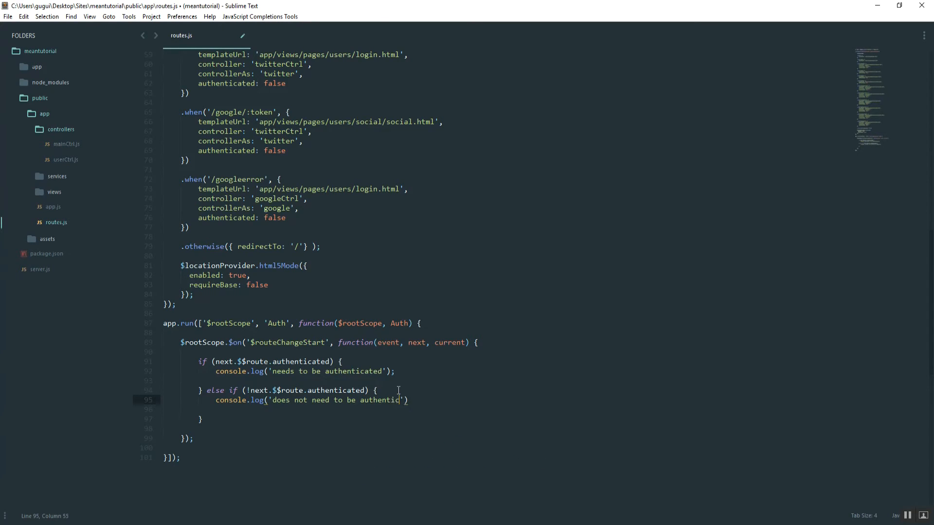
{"action": "type", "text": "ated"}
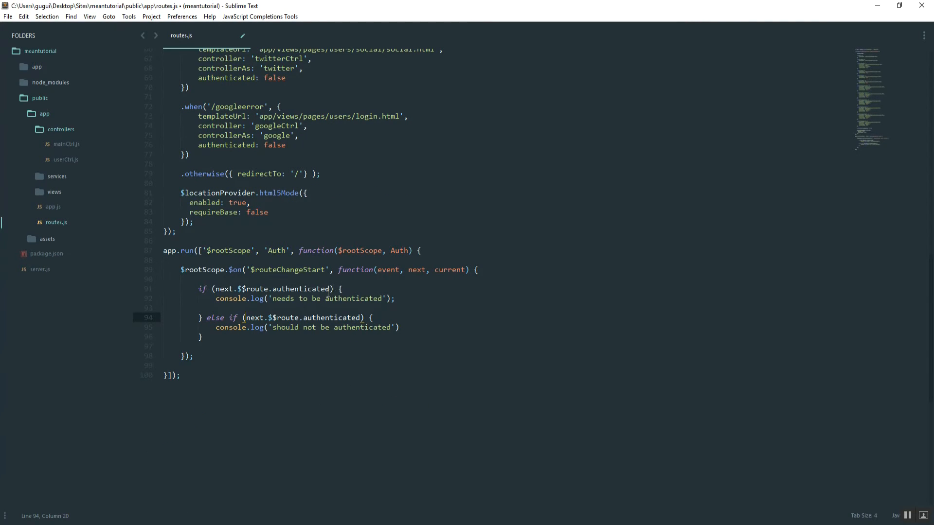
Step: Make both conditions compare explicitly with '== true' and '== false'
{"action": "type", "text": "=="}
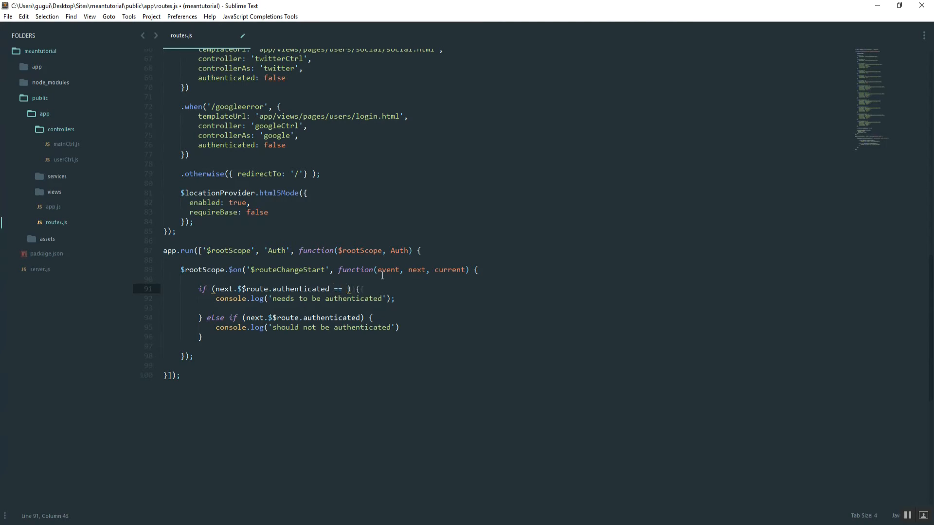
{"action": "type", "text": "true"}
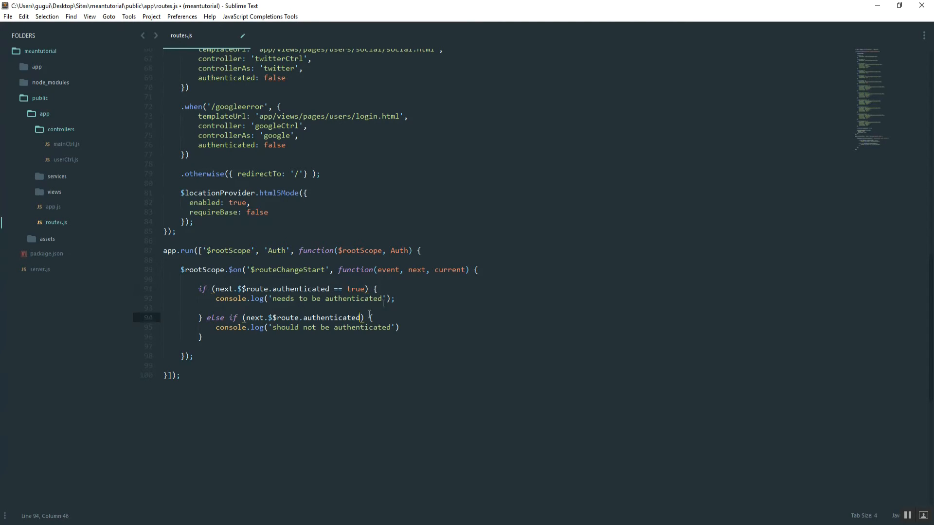
{"action": "type", "text": "== false"}
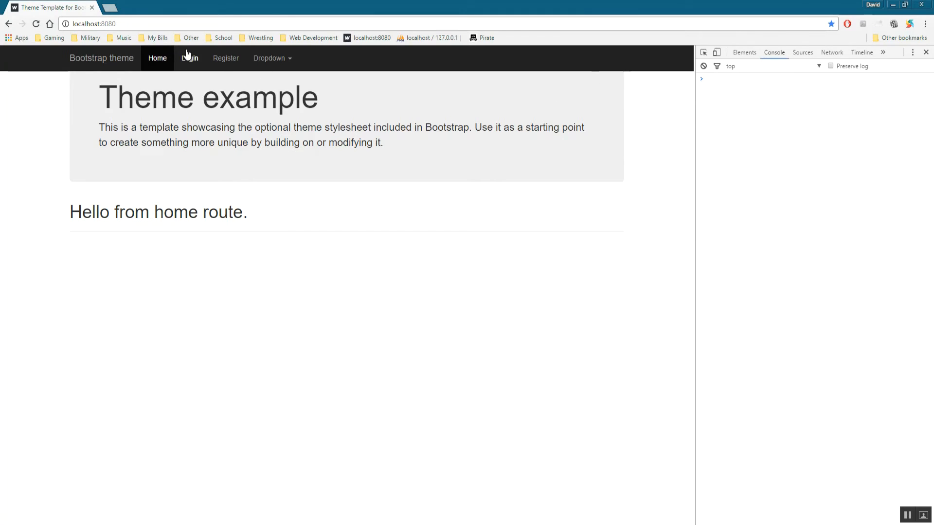
{"action": "mouse_move", "coordinate": [189, 63]}
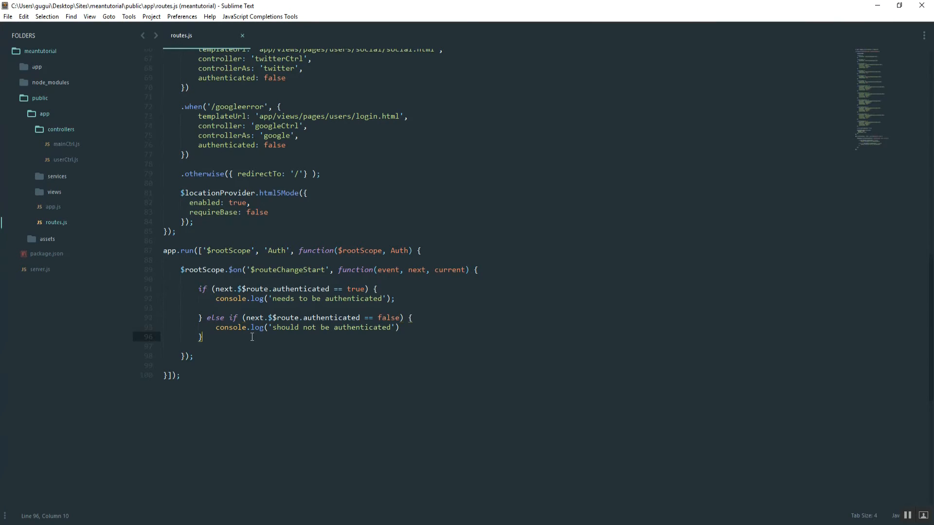
Step: Add an else branch with a console.log, then visit the login and register pages
{"action": "type", "text": "else"}
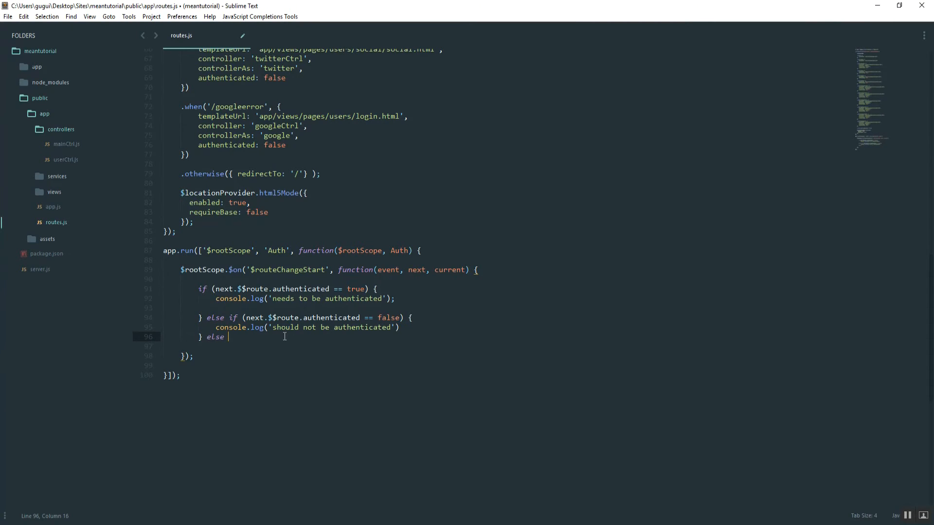
{"action": "type", "text": "{ console"}
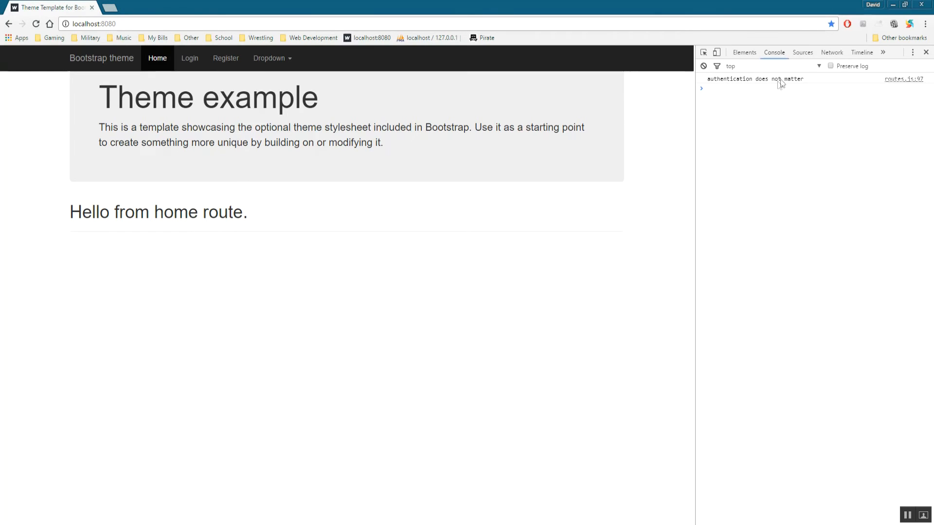
{"action": "left_click", "coordinate": [189, 57]}
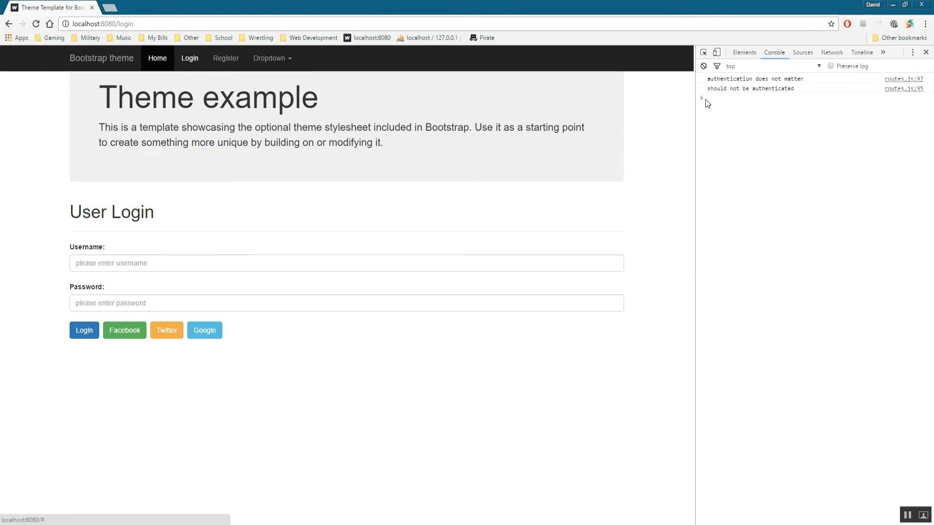
{"action": "left_click", "coordinate": [225, 58]}
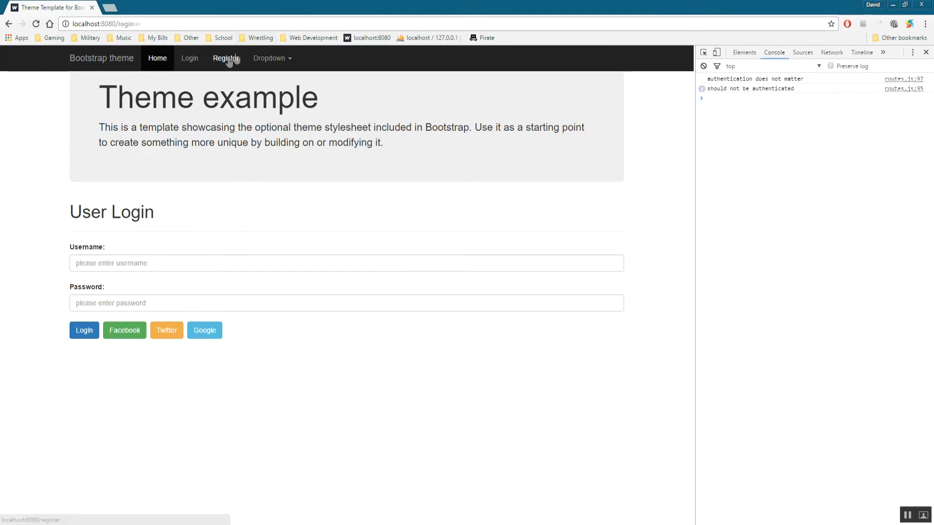
Step: Log in with Facebook from the login page and open the profile page
{"action": "left_click", "coordinate": [226, 58]}
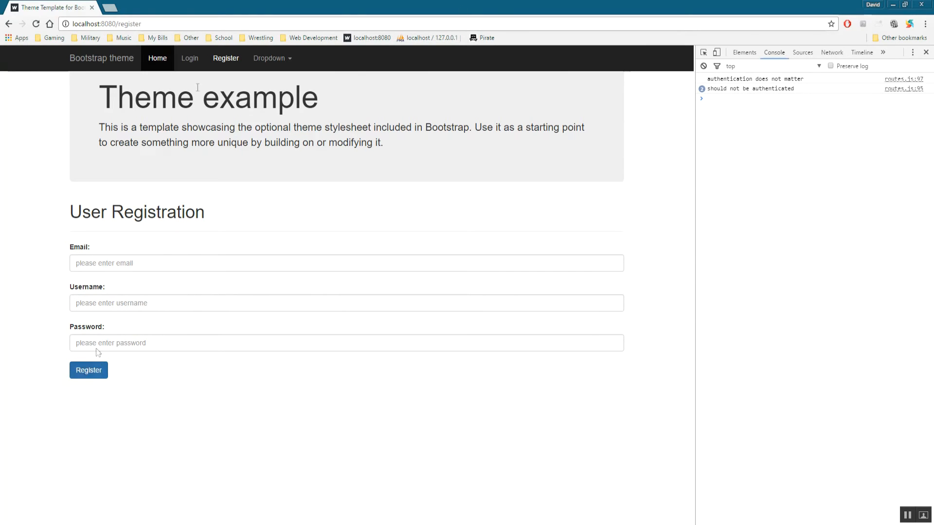
{"action": "left_click", "coordinate": [189, 58]}
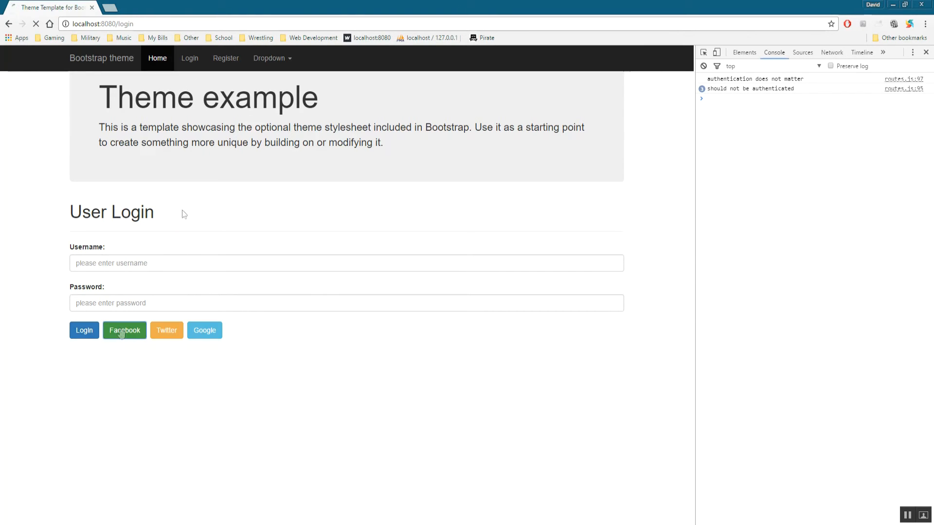
{"action": "left_click", "coordinate": [124, 329]}
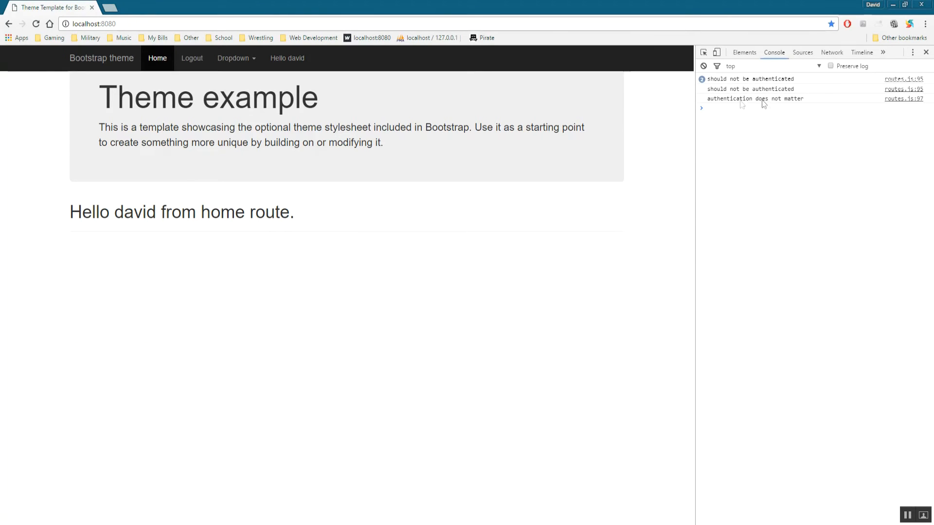
{"action": "left_click", "coordinate": [287, 58]}
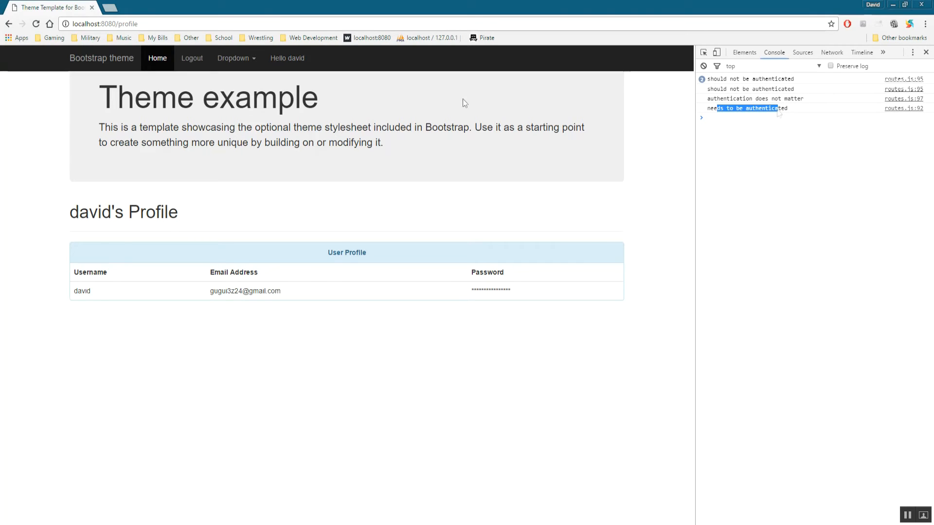
{"action": "mouse_move", "coordinate": [330, 180]}
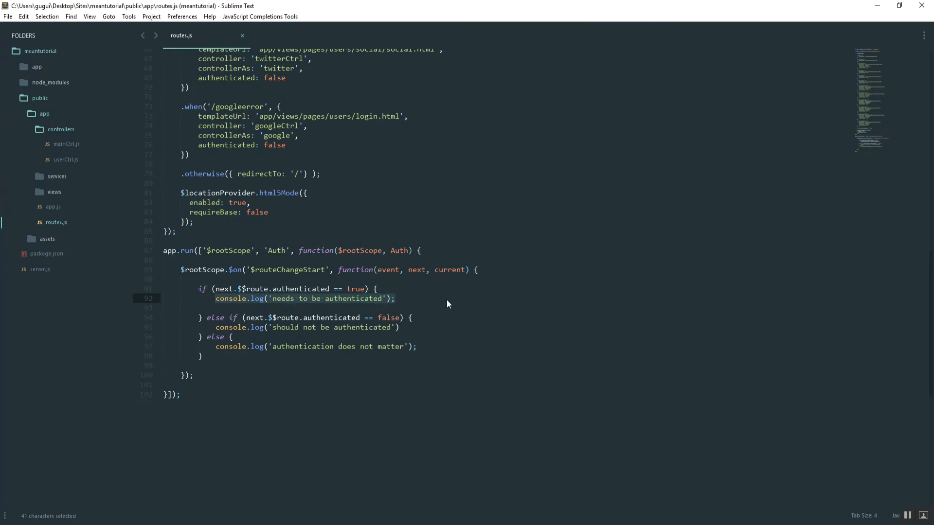
Step: Wrap event.preventDefault() in if (!Auth.isLoggedIn()) in the authenticated branch and save
{"action": "type", "text": "Auth.isLogge"}
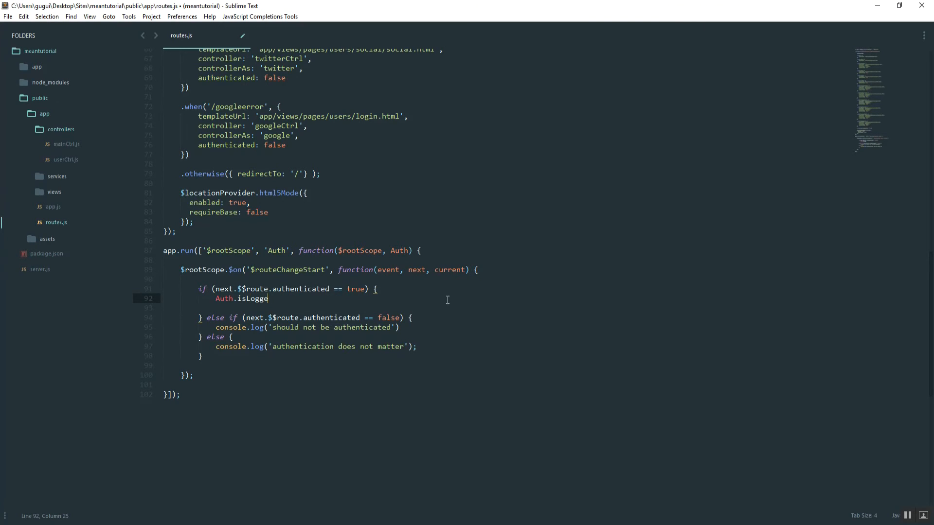
{"action": "type", "text": "dIn();"}
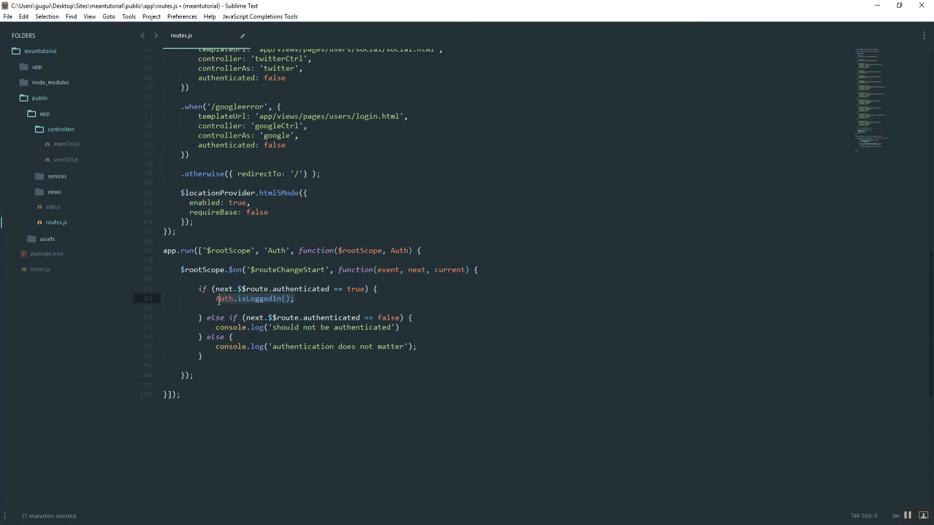
{"action": "key", "text": "ctrl+x"}
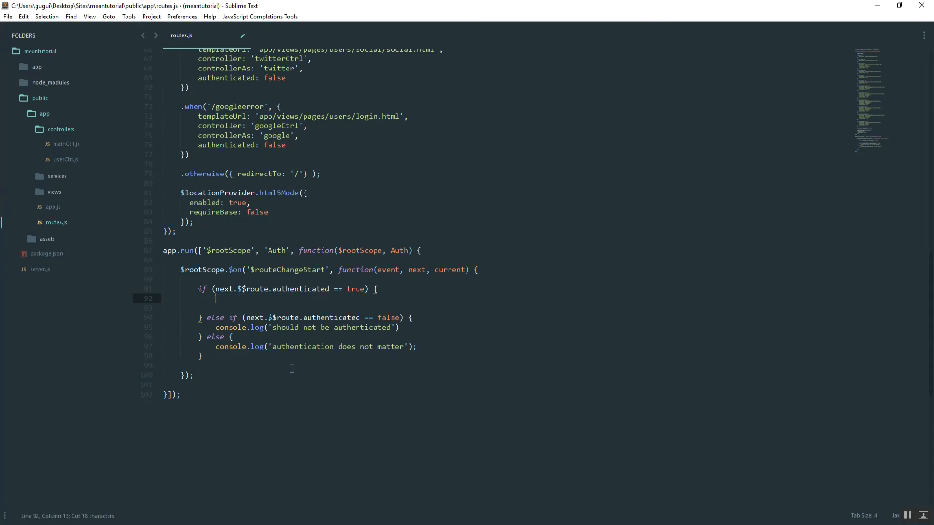
{"action": "type", "text": "if (Auth.isLoggedIn())"}
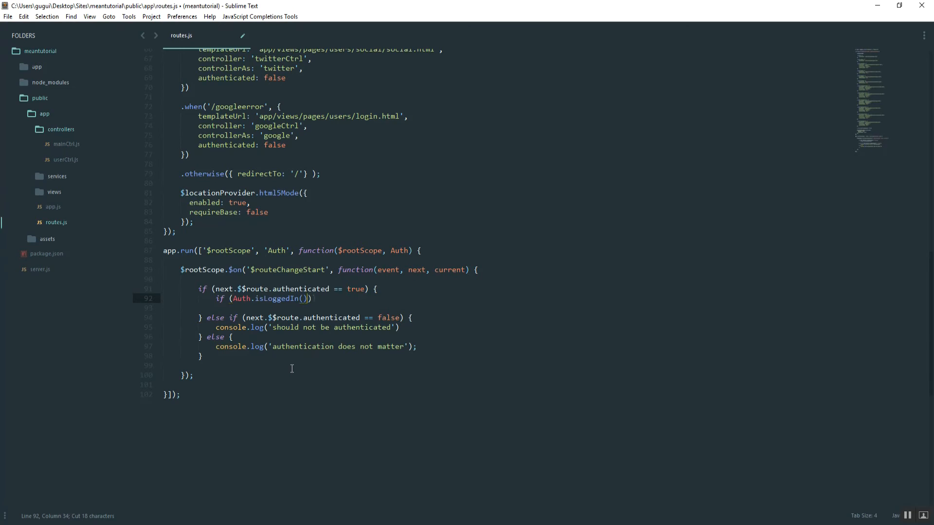
{"action": "type", "text": "!"}
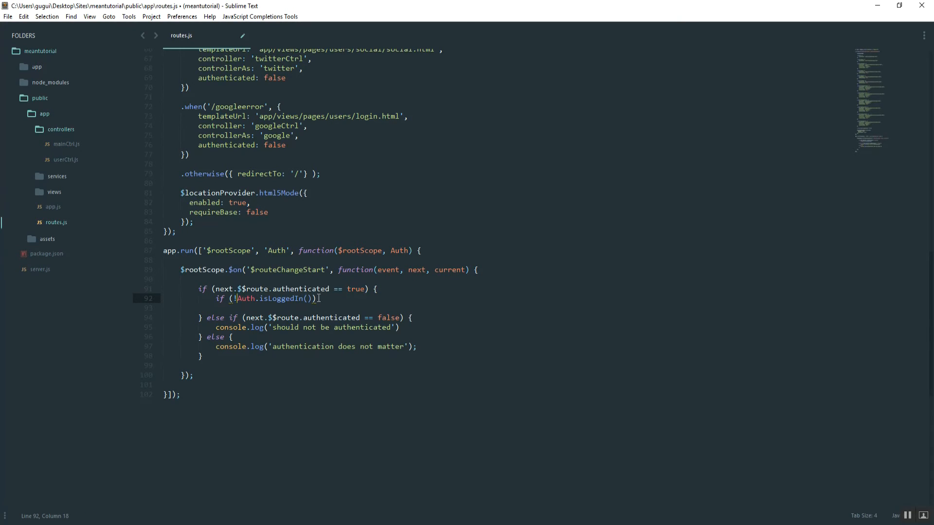
{"action": "left_click", "coordinate": [316, 298]}
{"action": "type", "text": " {"}
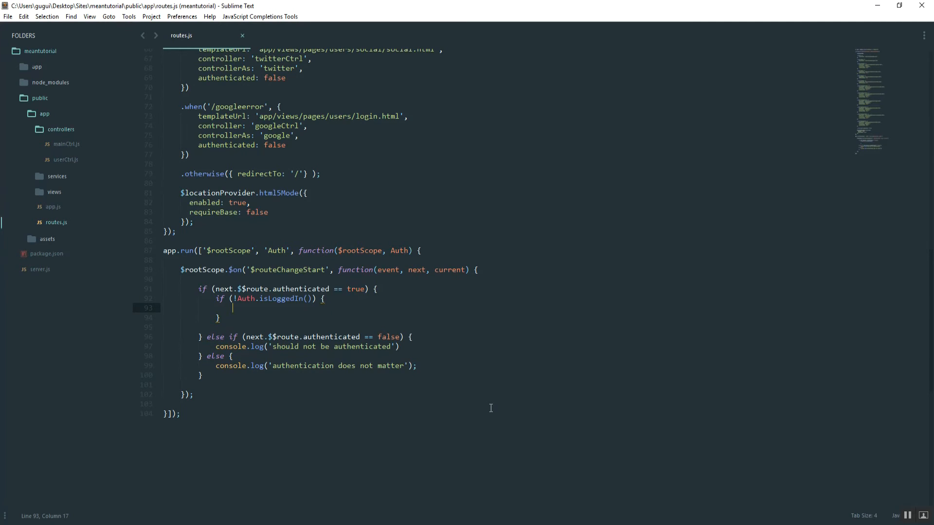
{"action": "type", "text": "event.preventD"}
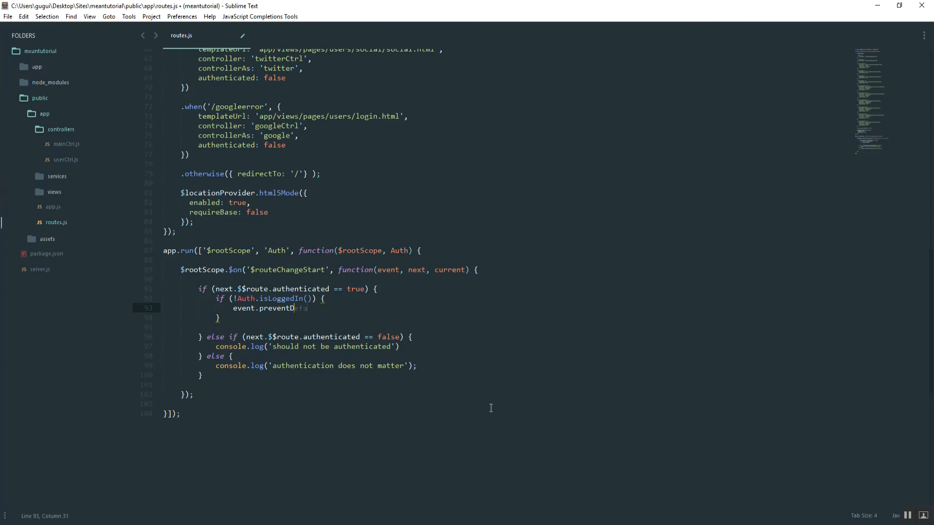
{"action": "type", "text": "efault();"}
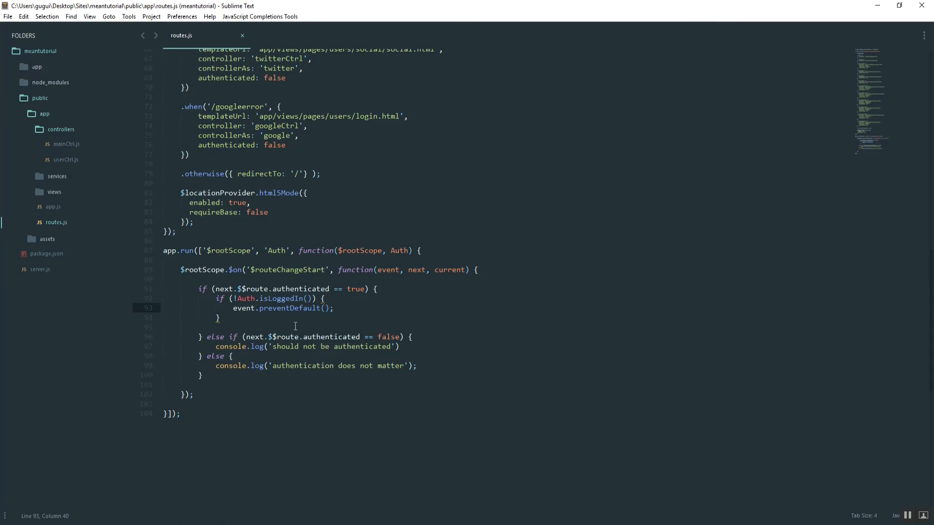
{"action": "key", "text": "ctrl+s"}
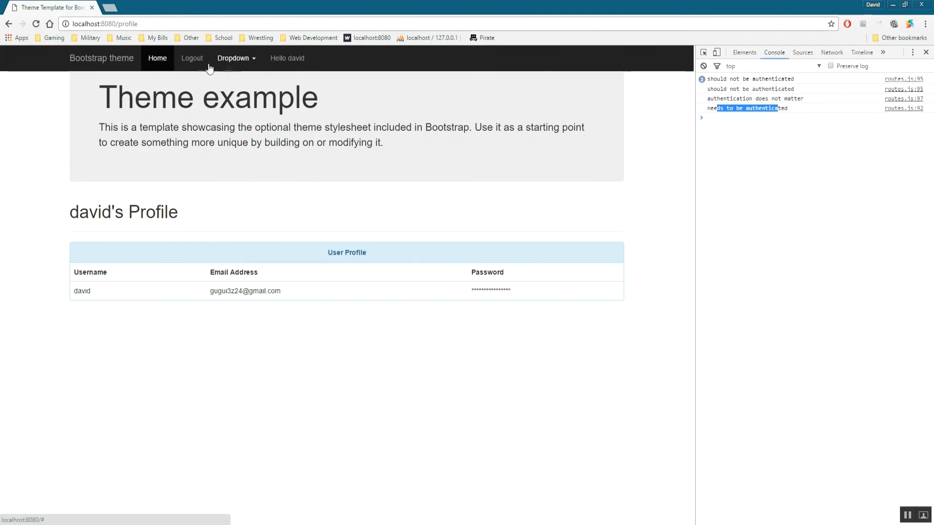
Step: Reload the profile page and retry twice after localhost refuses to connect
{"action": "left_click", "coordinate": [191, 58]}
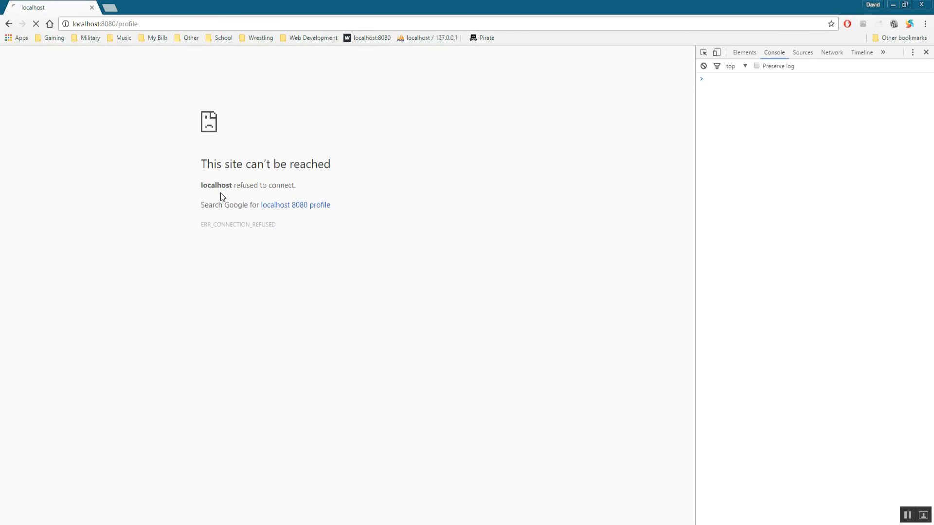
{"action": "left_click", "coordinate": [35, 24]}
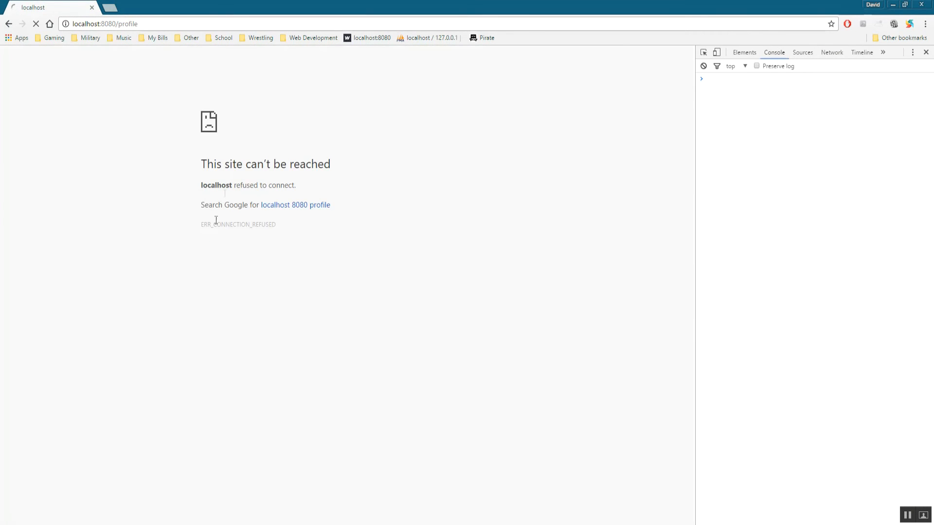
{"action": "left_click", "coordinate": [35, 24]}
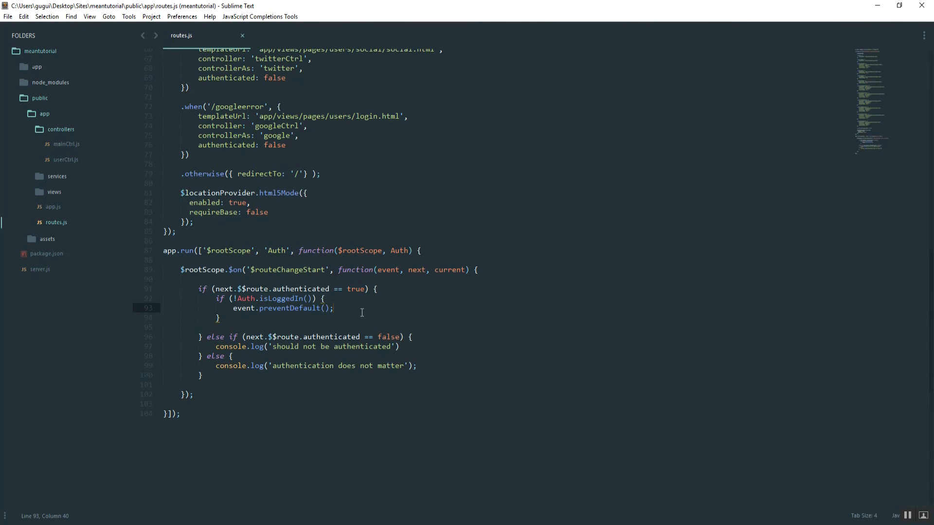
Step: Inject '$location' into app.run and call $location.path('/') after preventDefault
{"action": "left_click", "coordinate": [410, 250]}
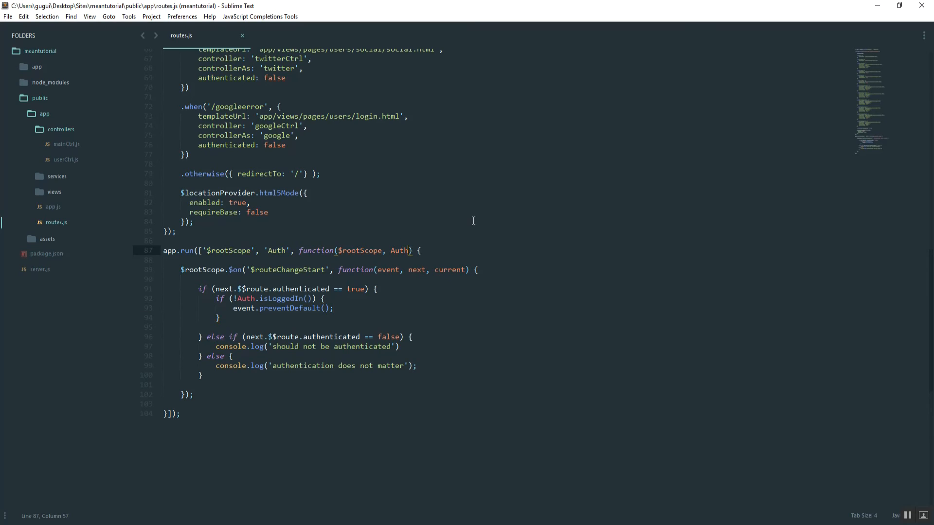
{"action": "type", "text": ", $location"}
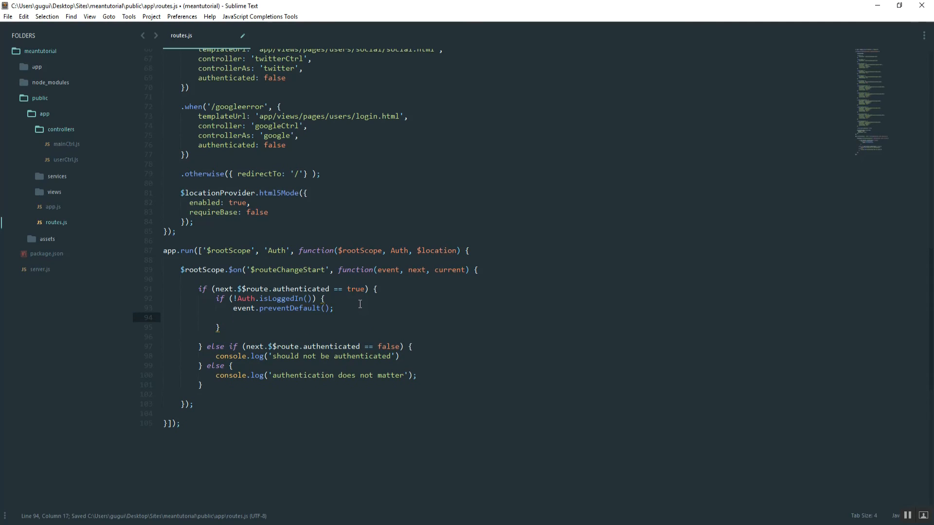
{"action": "type", "text": "$location.path('')"}
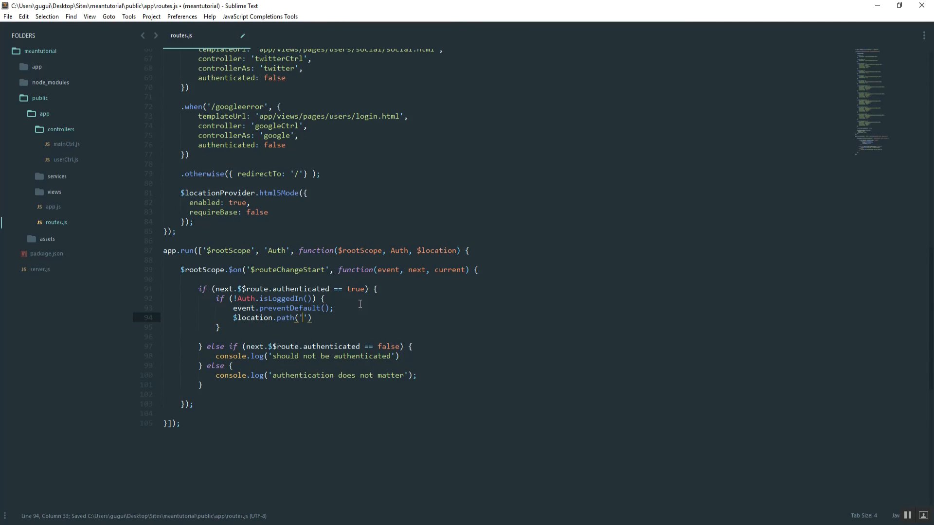
{"action": "type", "text": "/"}
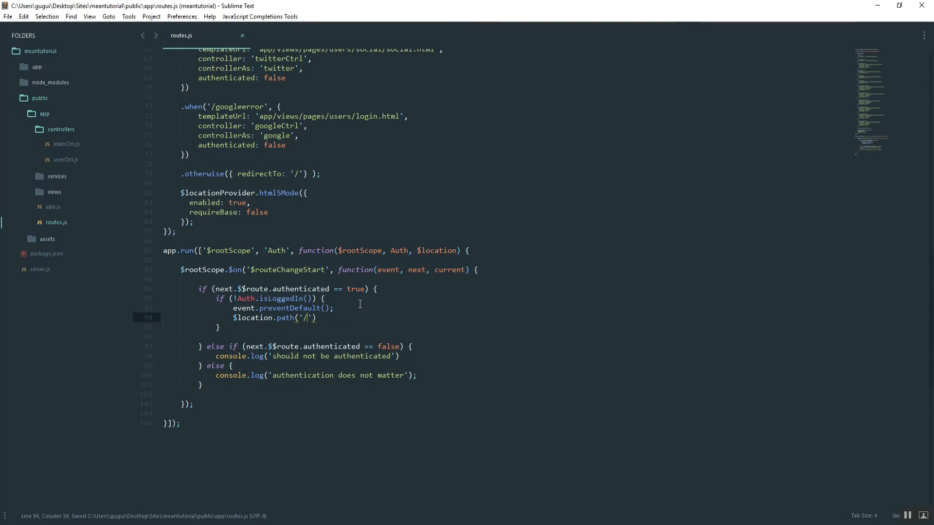
{"action": "type", "text": ";"}
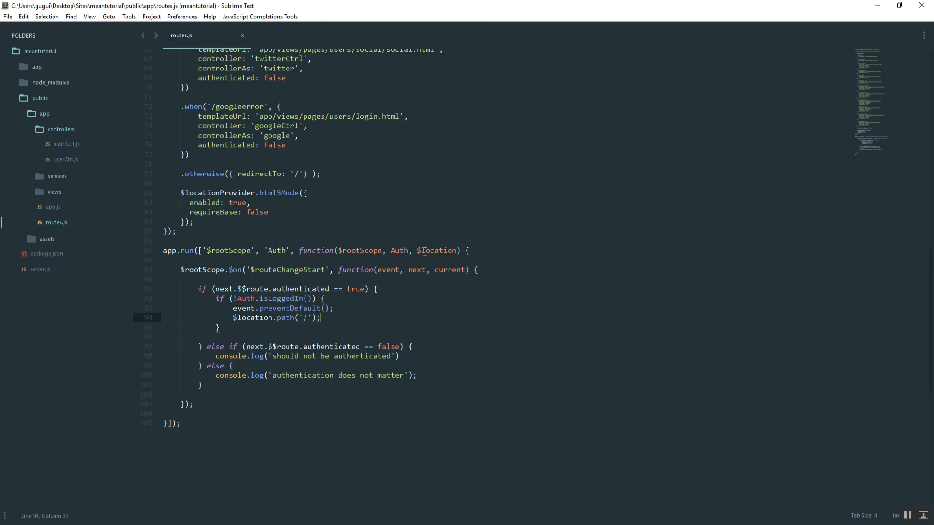
{"action": "double_click", "coordinate": [438, 250]}
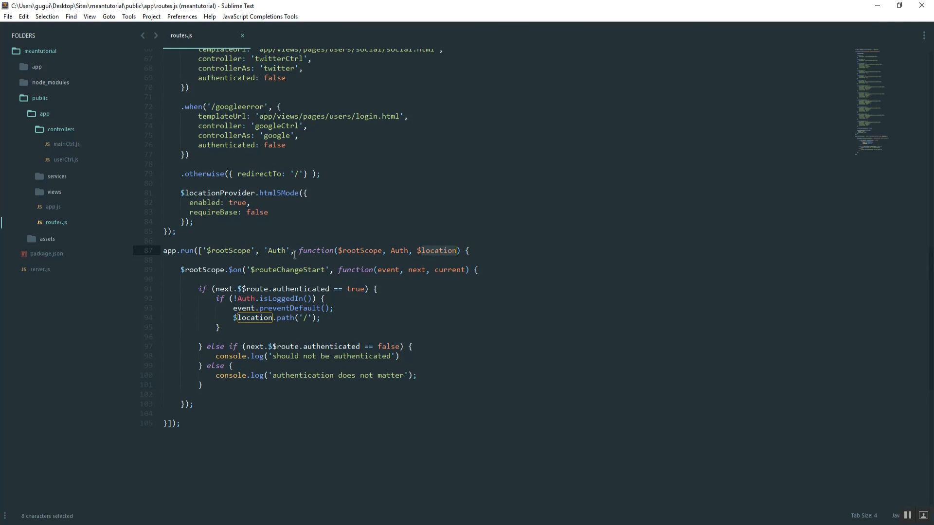
{"action": "type", "text": "'$location"}
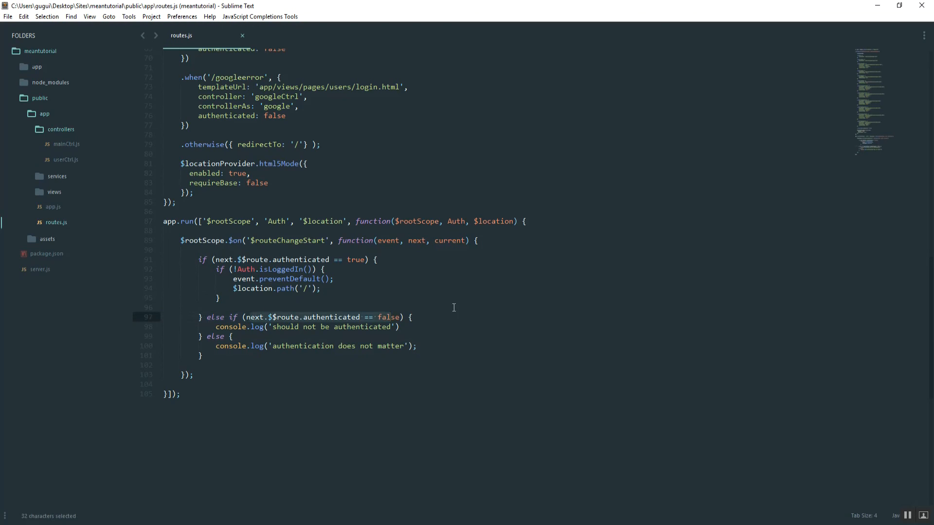
Step: Add if (Auth.isLoggedIn()) with preventDefault and $location.path('/profile') to the unauthenticated branch, then save
{"action": "left_click", "coordinate": [409, 316]}
{"action": "type", "text": "if ("}
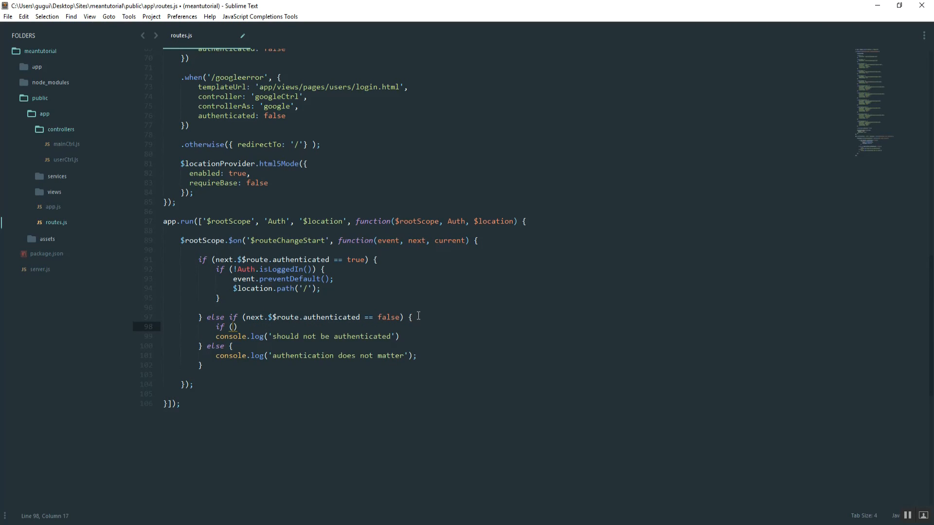
{"action": "type", "text": "Auth"}
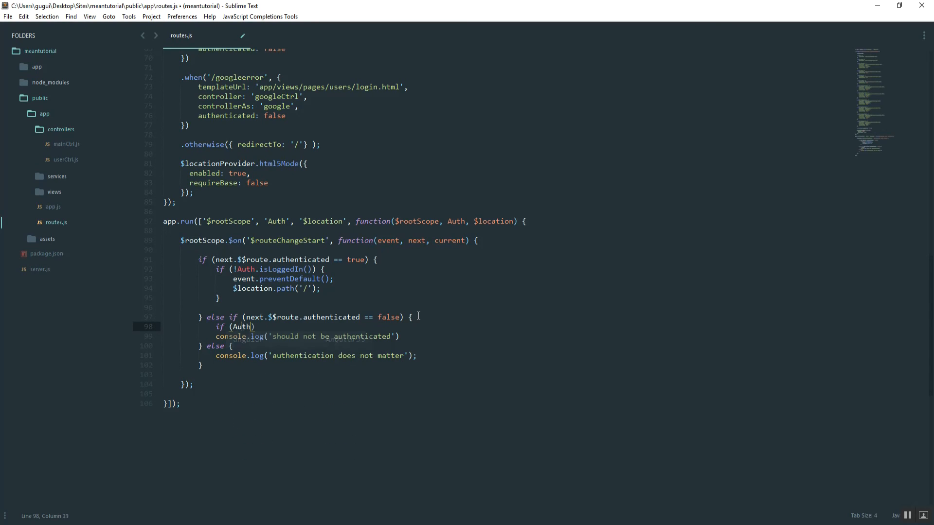
{"action": "type", "text": ".isLoggedIn"}
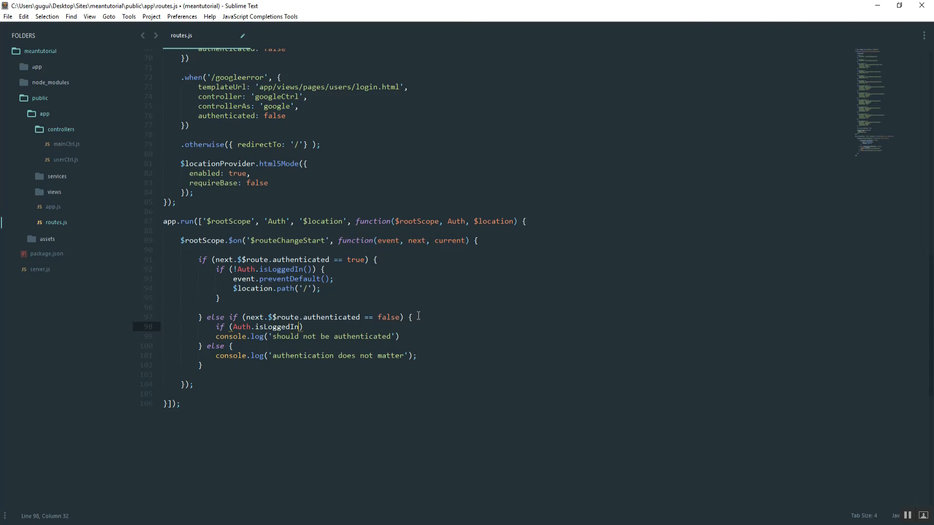
{"action": "type", "text": "()"}
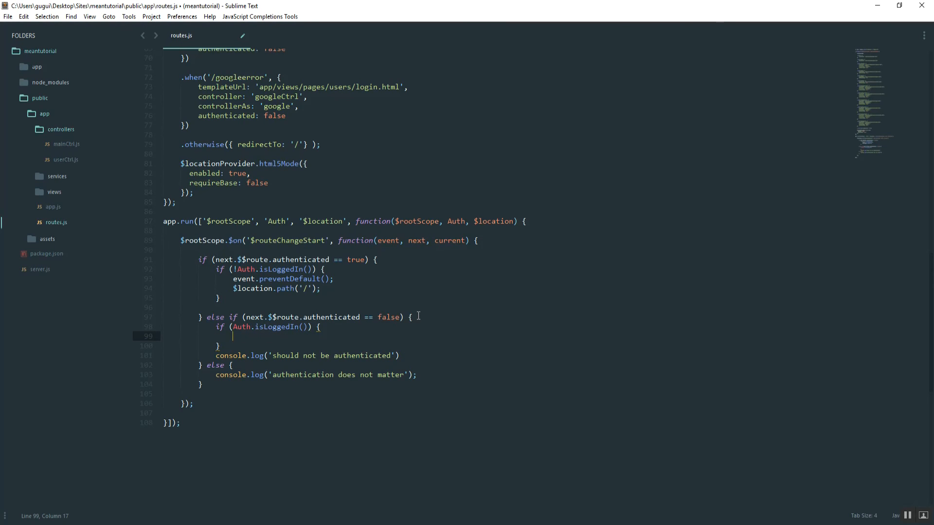
{"action": "type", "text": "event.prevent"}
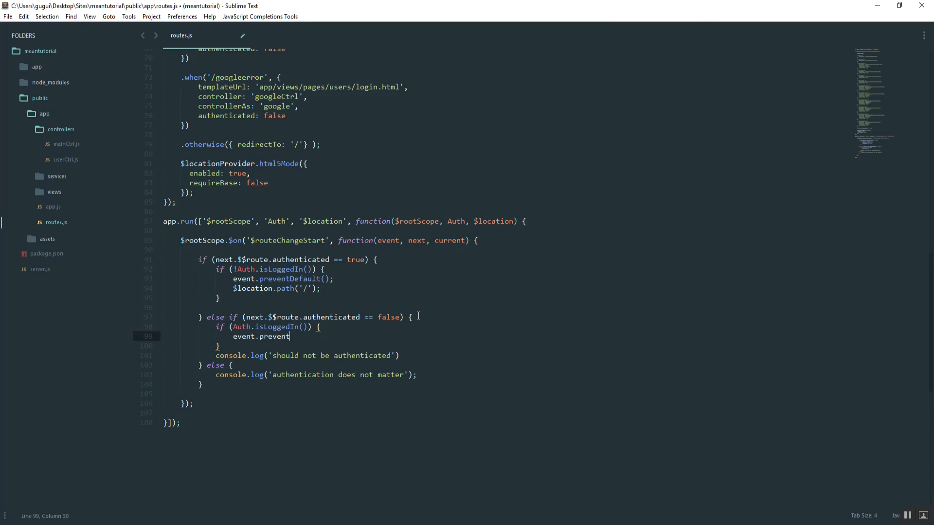
{"action": "type", "text": "Default();"}
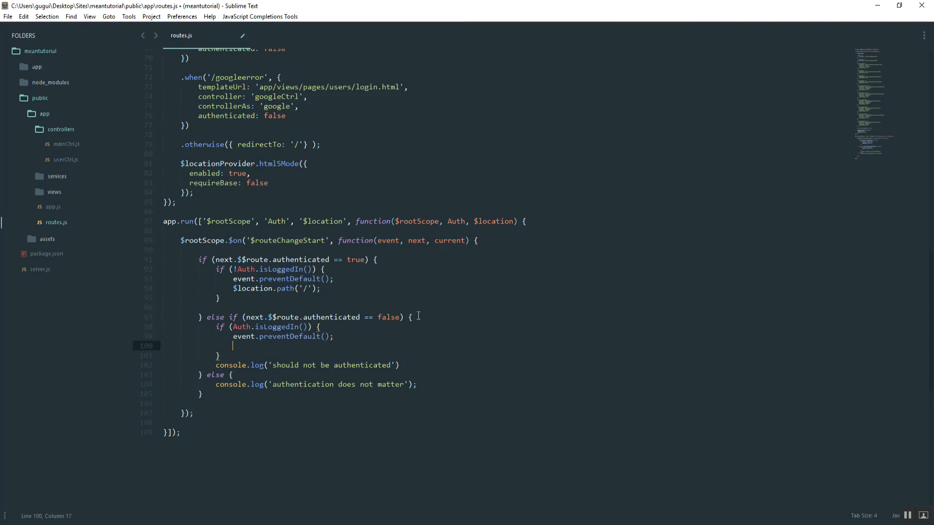
{"action": "type", "text": "$locaiton.path('/profile');"}
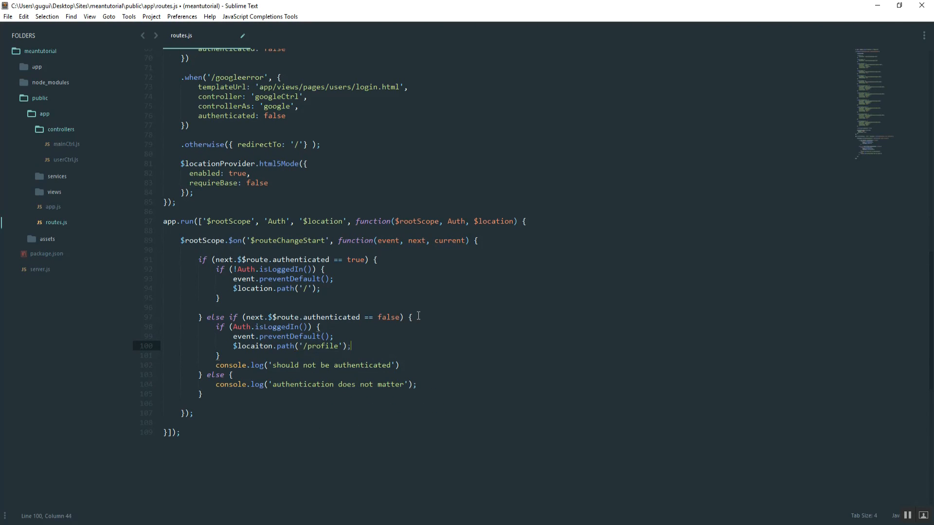
{"action": "key", "text": "ctrl+s"}
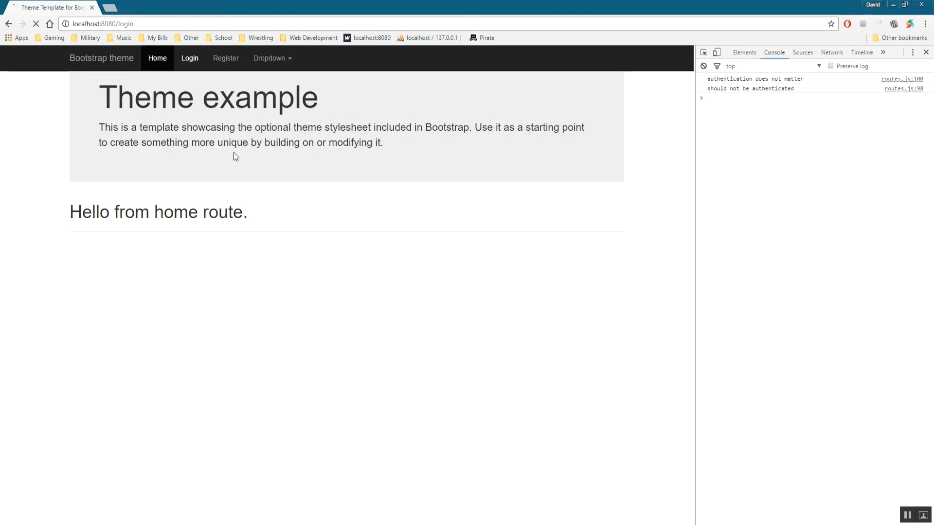
Step: Reload the login page and sign in with the Facebook account
{"action": "left_click", "coordinate": [189, 58]}
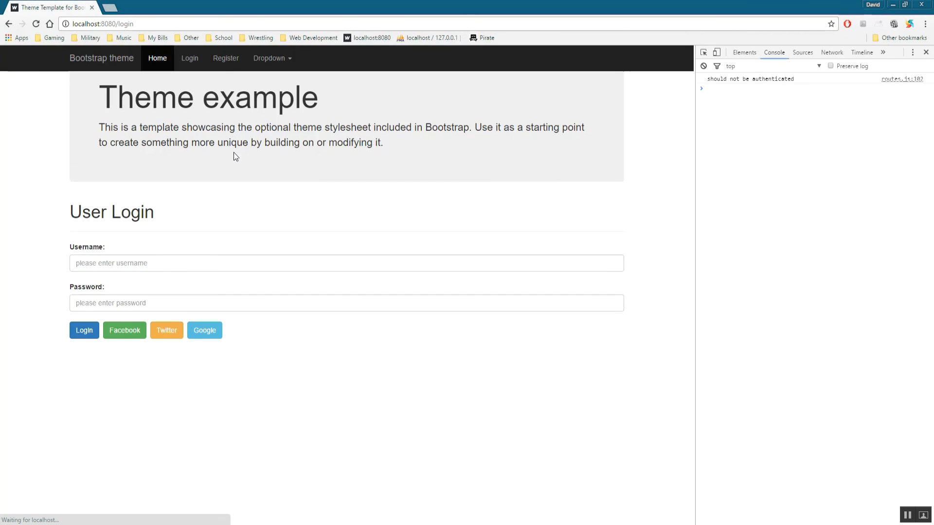
{"action": "left_click", "coordinate": [124, 331]}
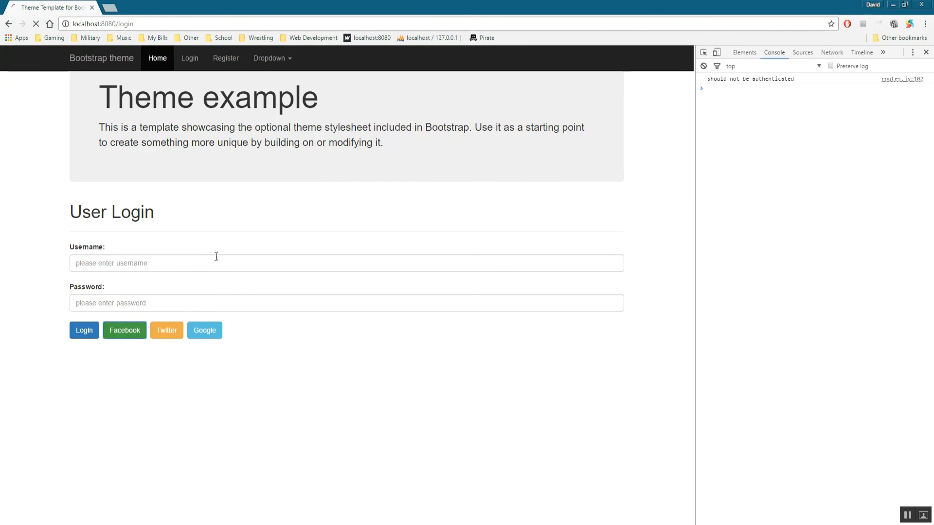
{"action": "left_click", "coordinate": [124, 330]}
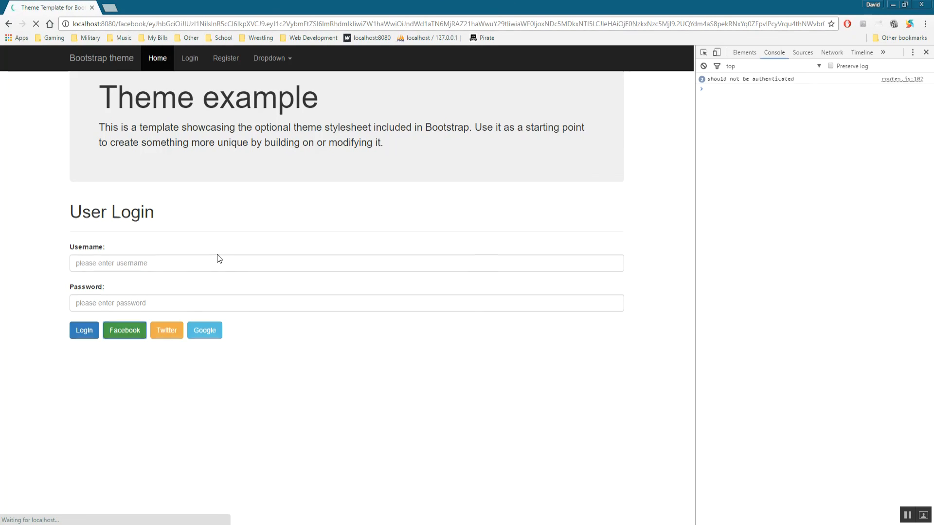
{"action": "left_click", "coordinate": [124, 331]}
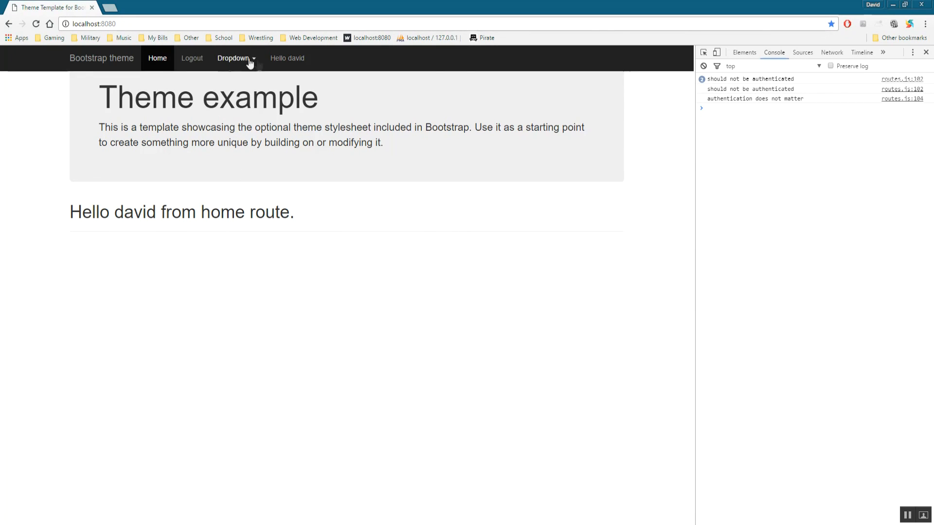
Step: Navigate to localhost:8080/register while logged in
{"action": "left_click", "coordinate": [96, 24]}
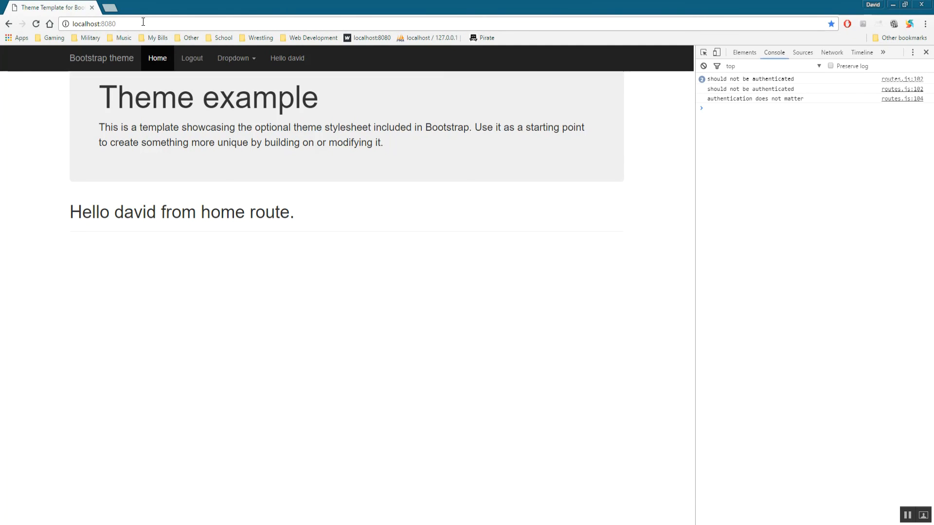
{"action": "type", "text": "localhost:8080/register"}
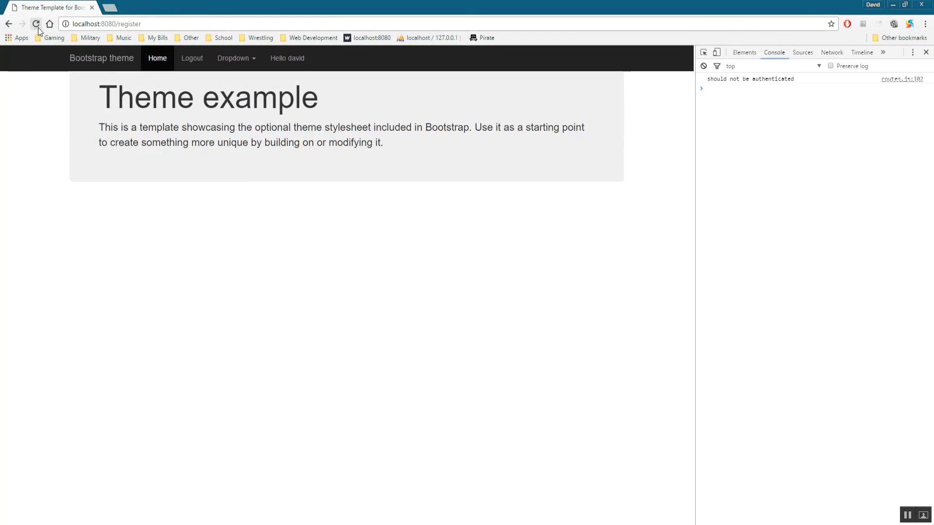
{"action": "left_click", "coordinate": [35, 24]}
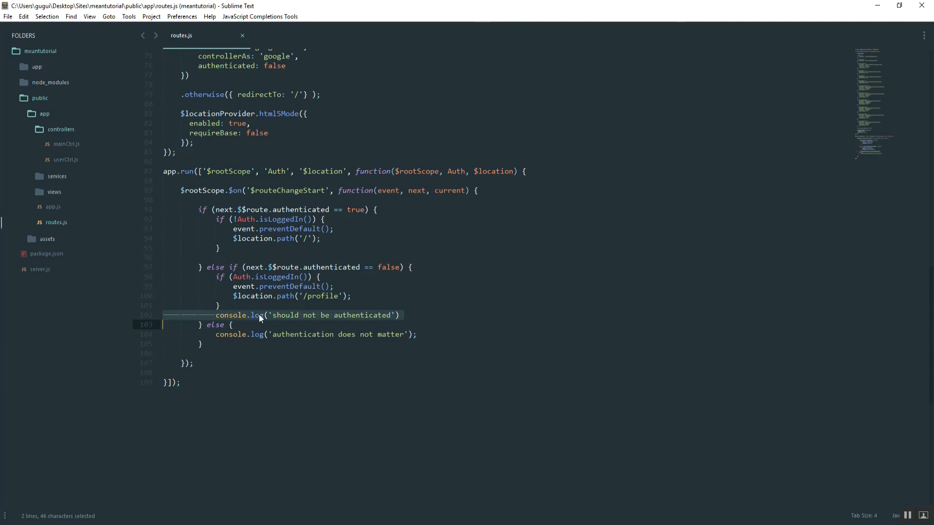
Step: Delete the 'should not be authenticated' log line and the else branch, then save
{"action": "key", "text": "Delete"}
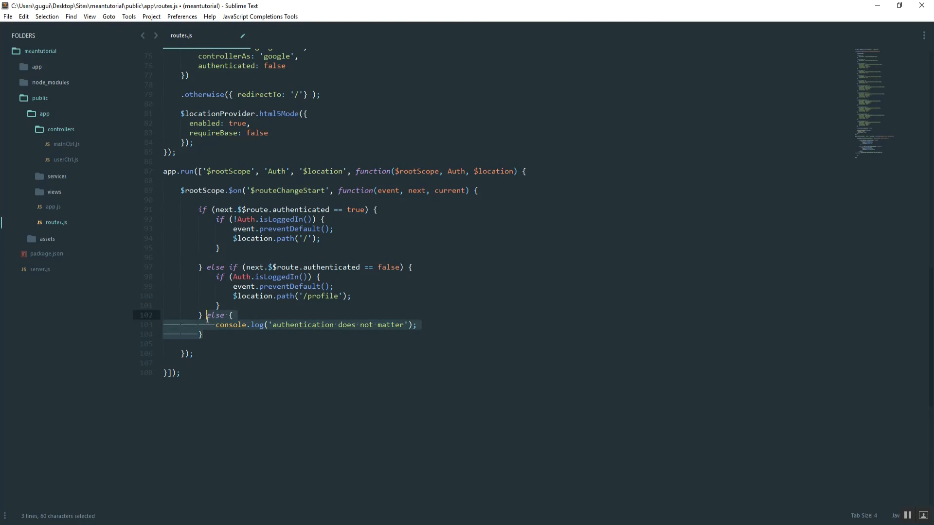
{"action": "key", "text": "Delete"}
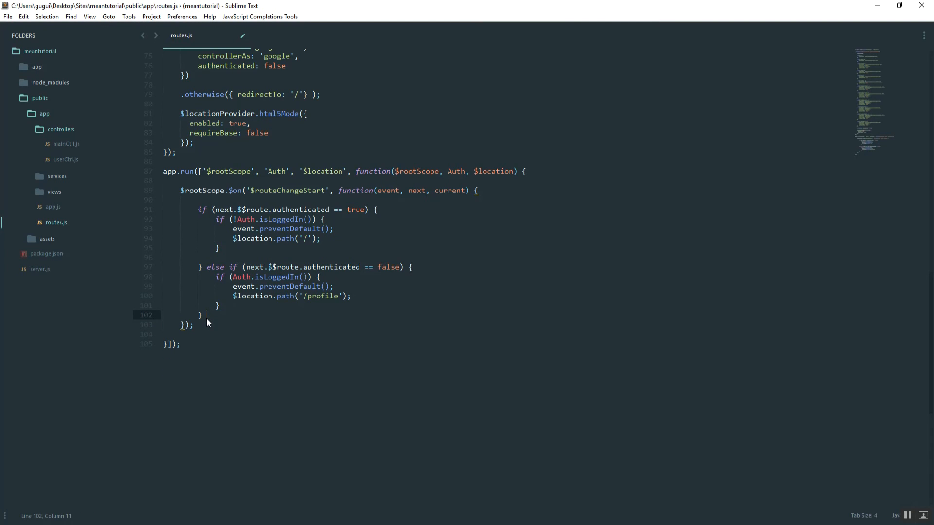
{"action": "key", "text": "ctrl+s"}
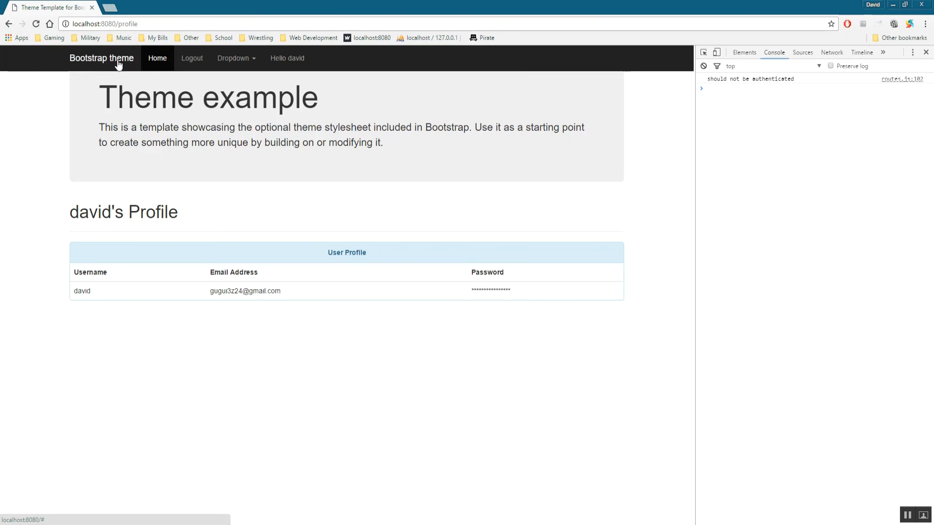
{"action": "mouse_move", "coordinate": [929, 486]}
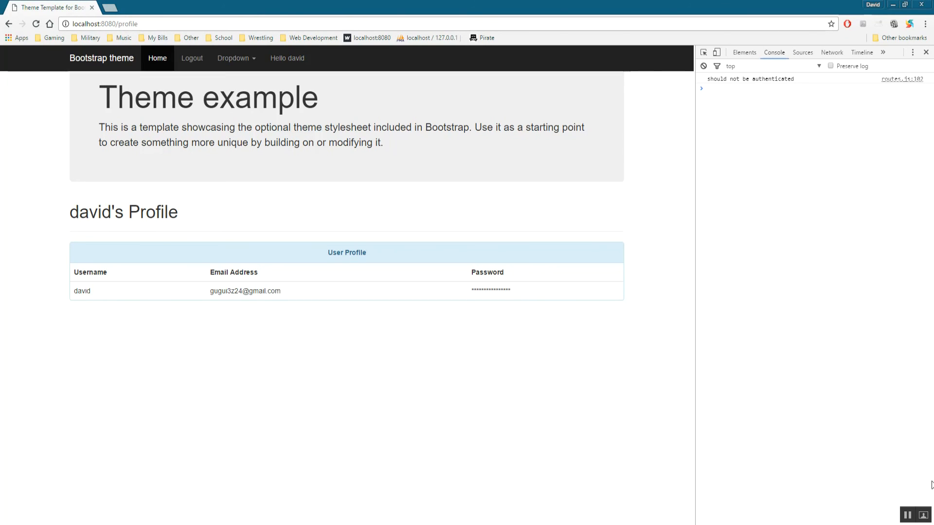